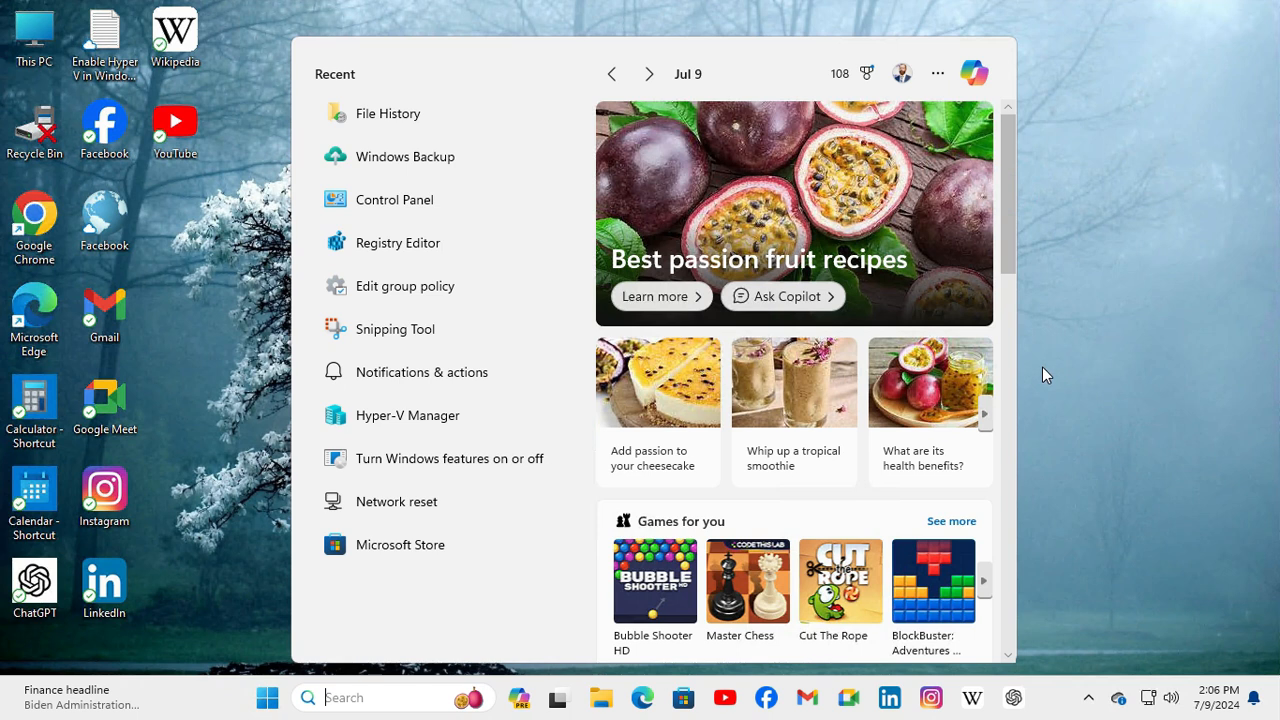
Scroll the search panel's feed down to the Trending searches and trending news
left_click(1008, 244)
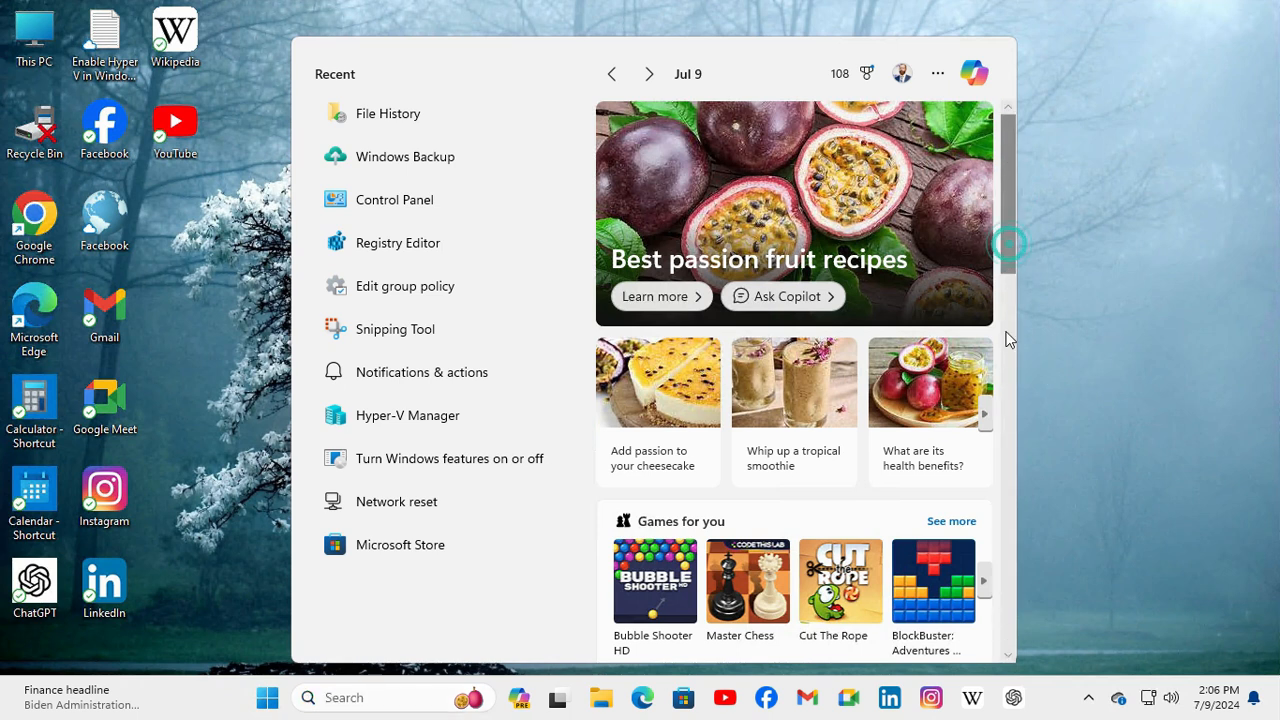
scroll("down", 3)
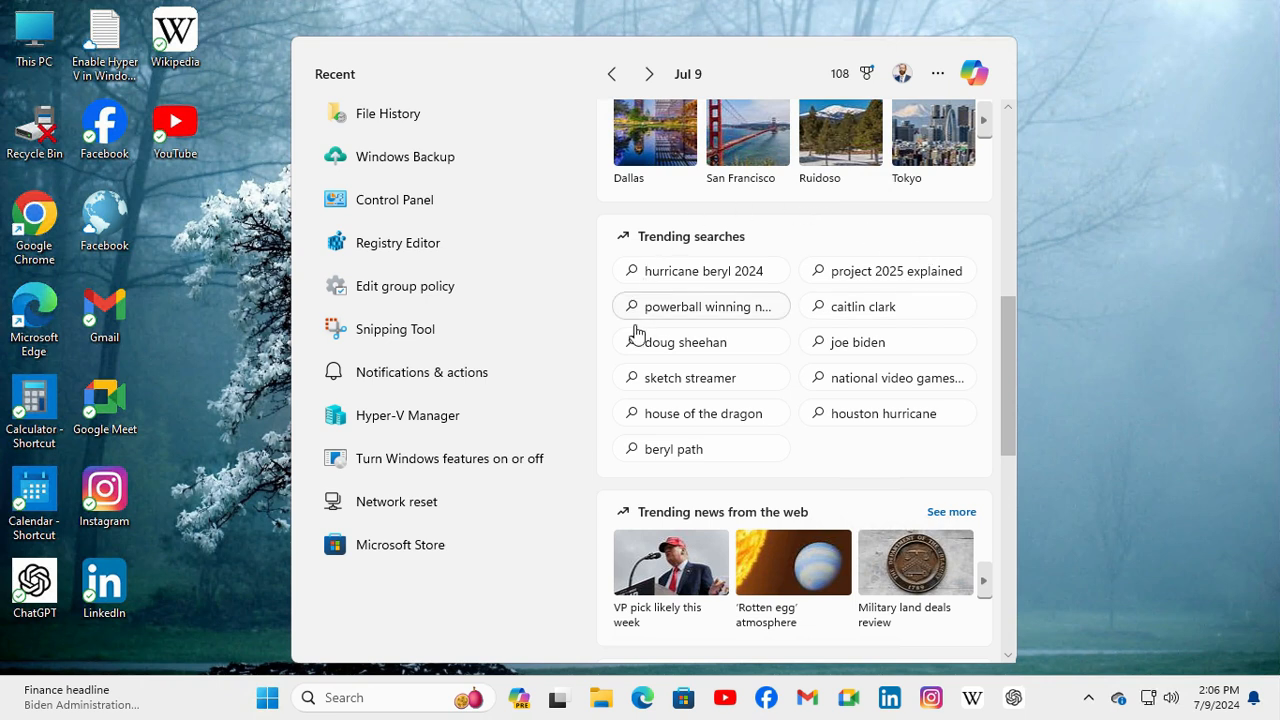
mouse_move(764, 376)
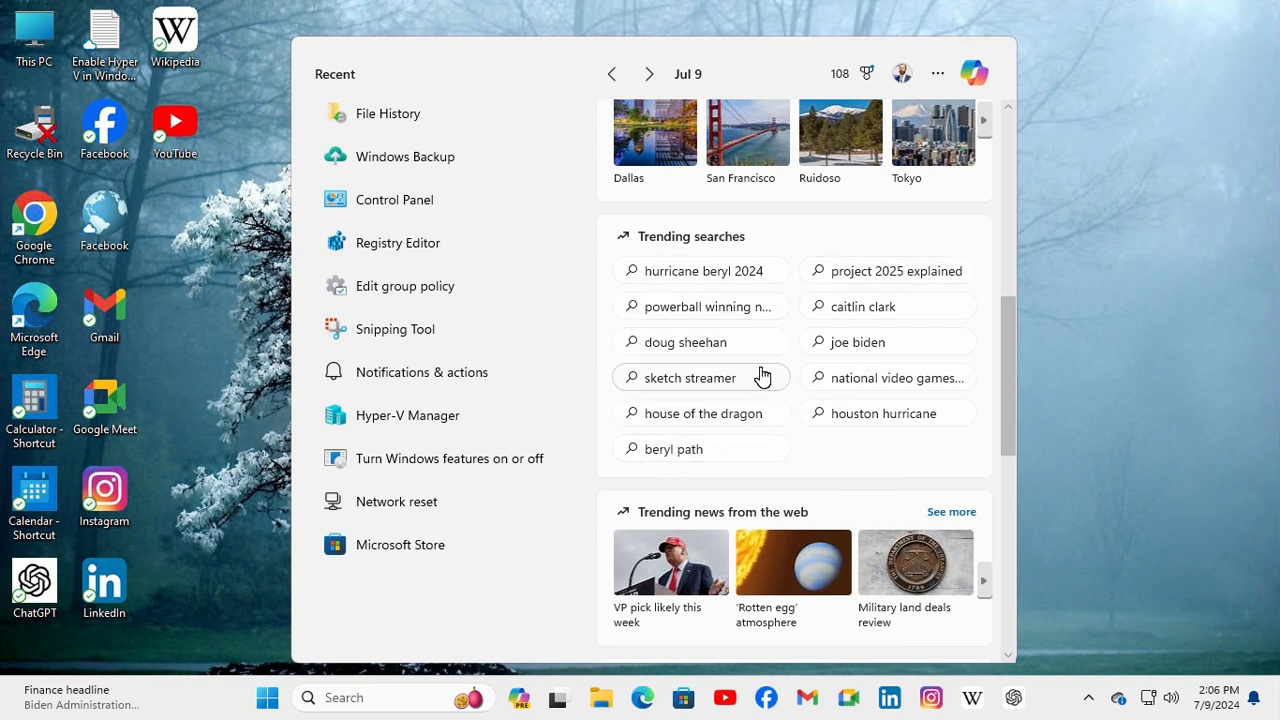
mouse_move(924, 352)
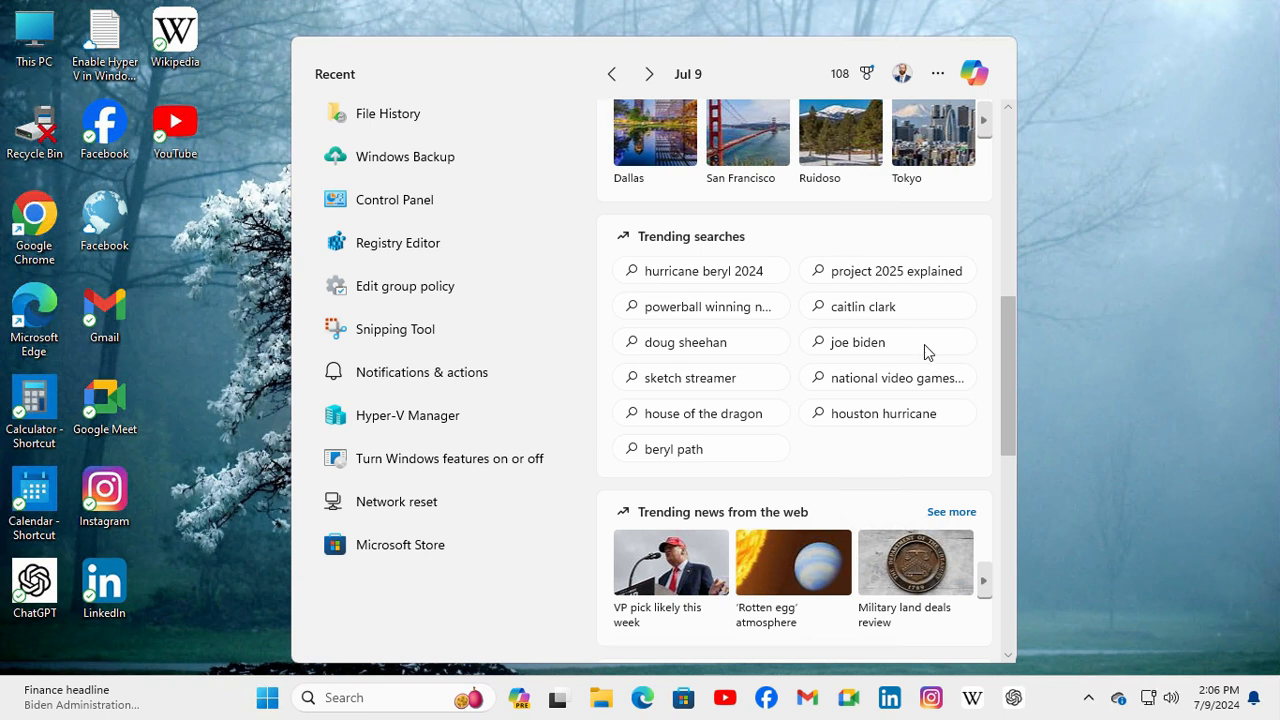
mouse_move(700, 376)
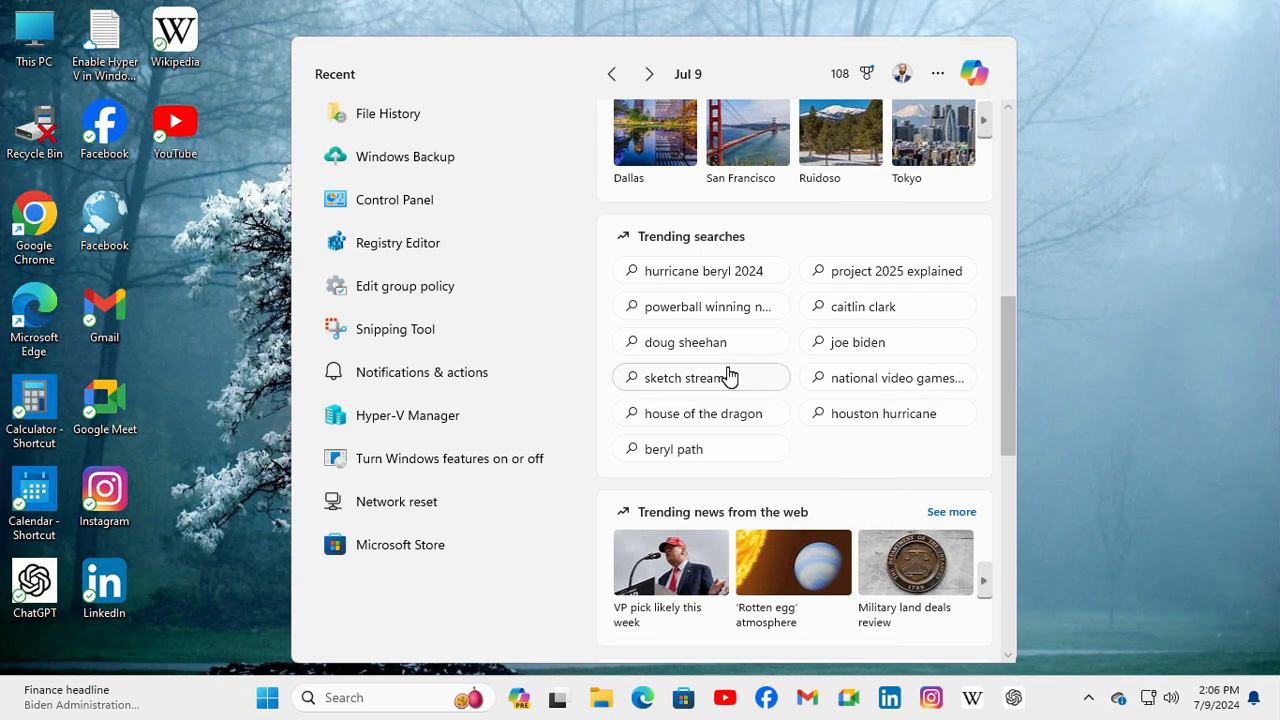
mouse_move(808, 280)
type("regedit")
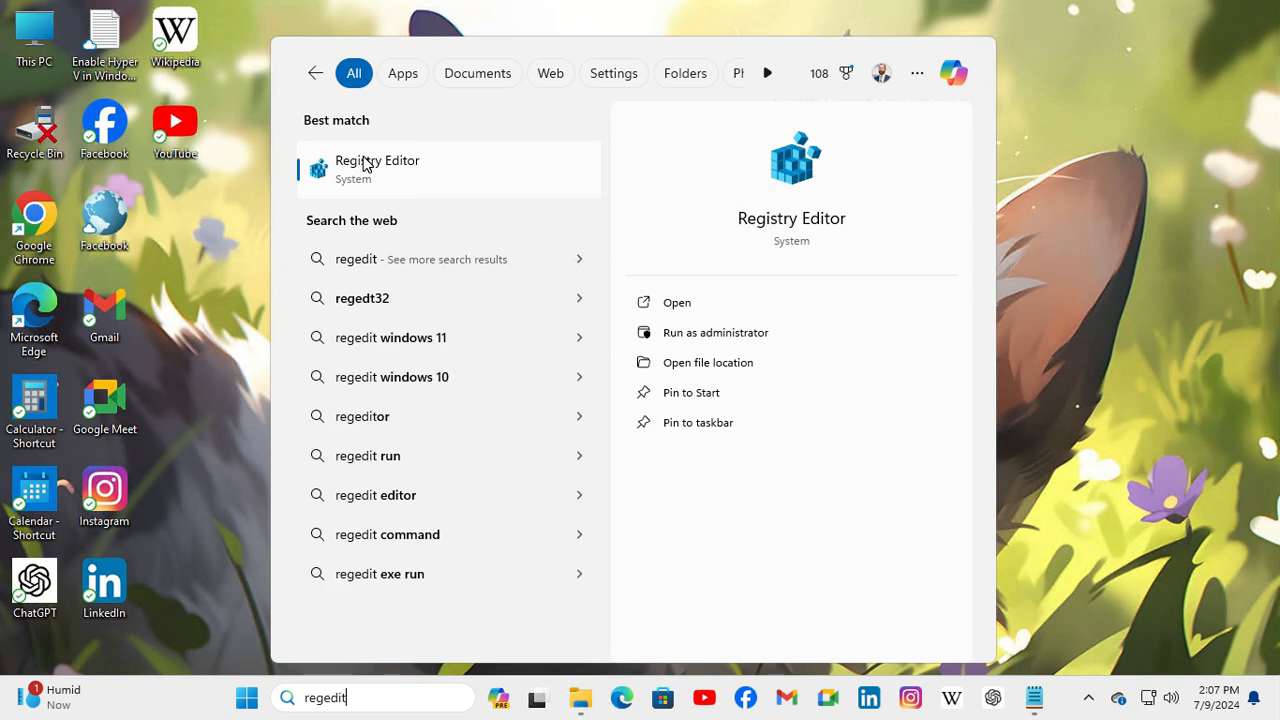
Run the regedit result as administrator and approve the User Account Control prompt
right_click(376, 168)
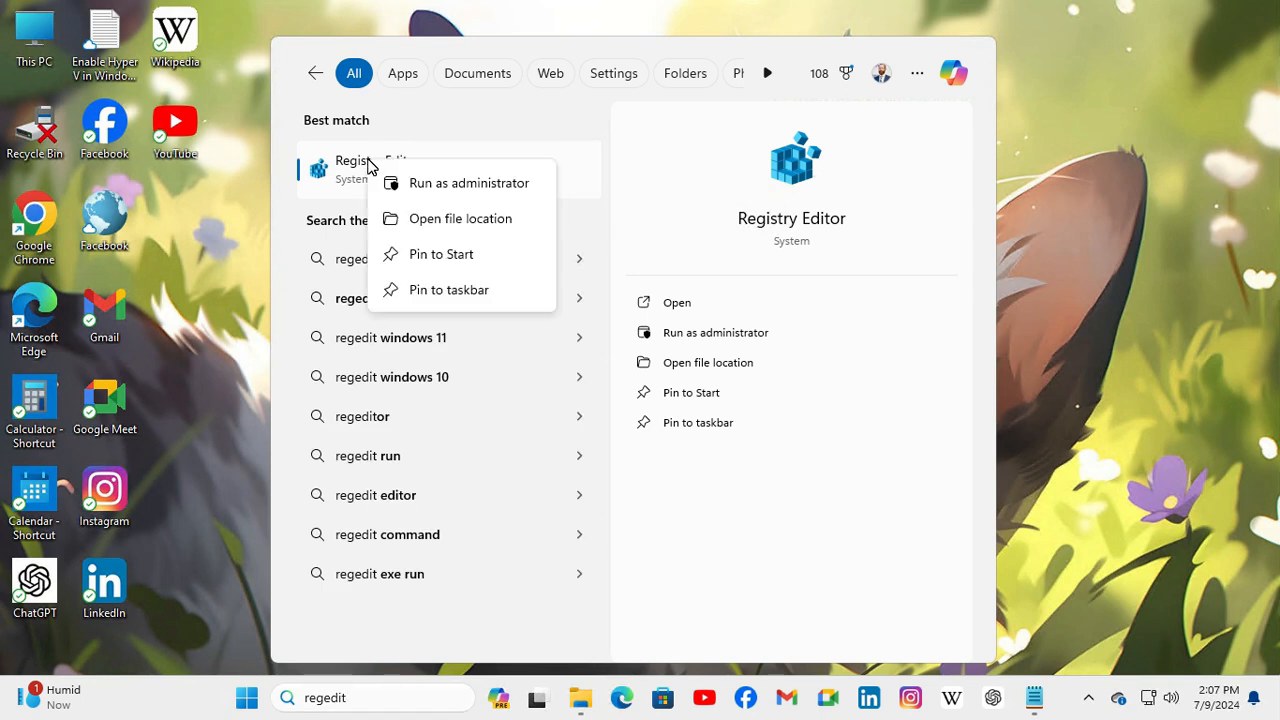
mouse_move(456, 184)
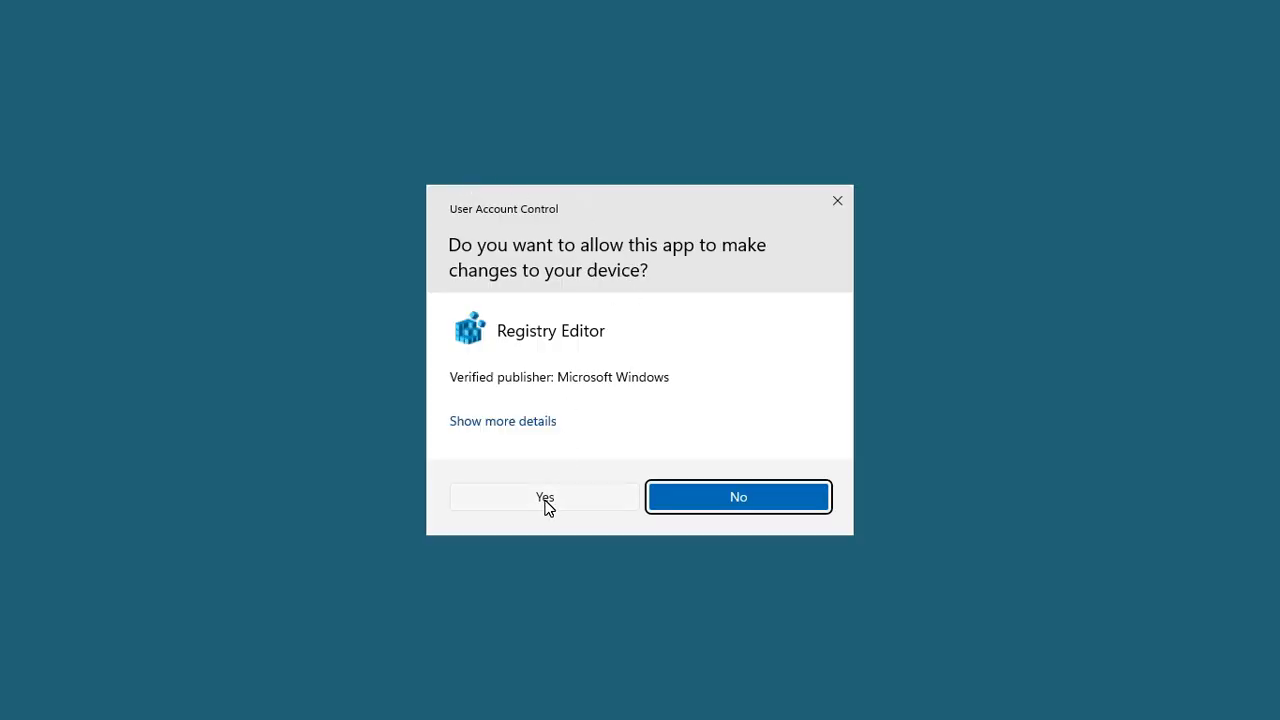
left_click(544, 496)
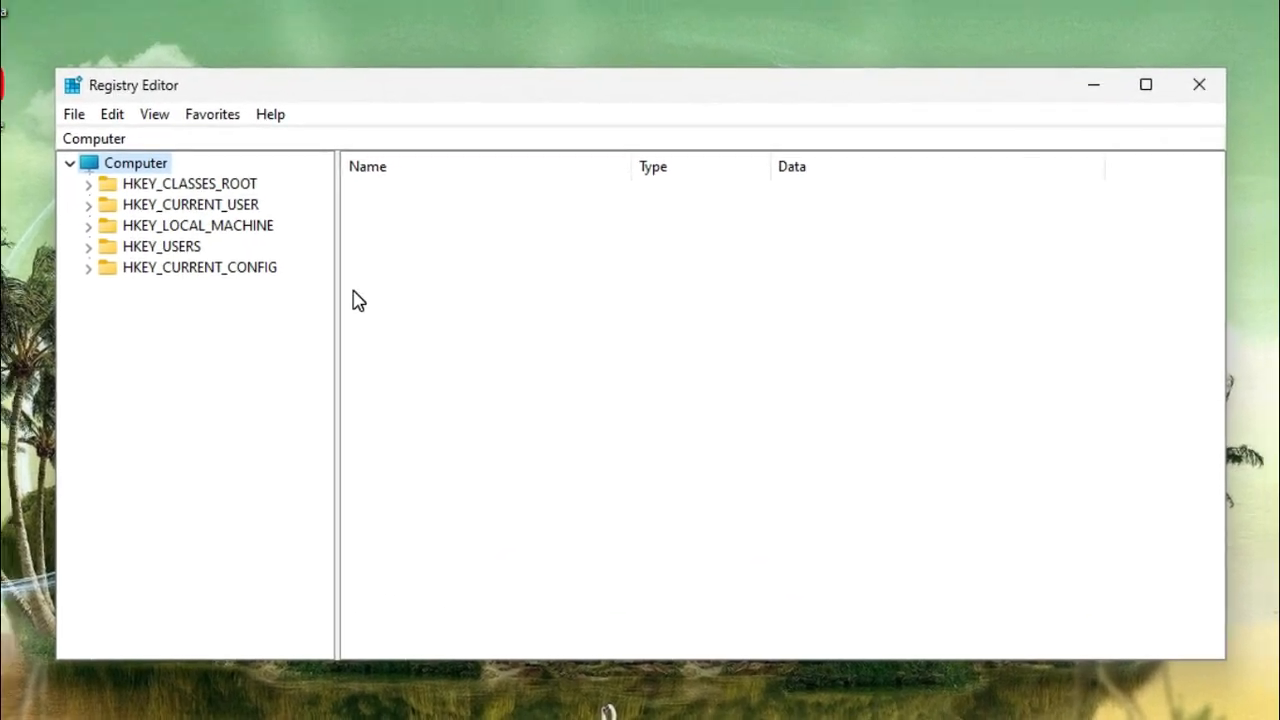
mouse_move(210, 216)
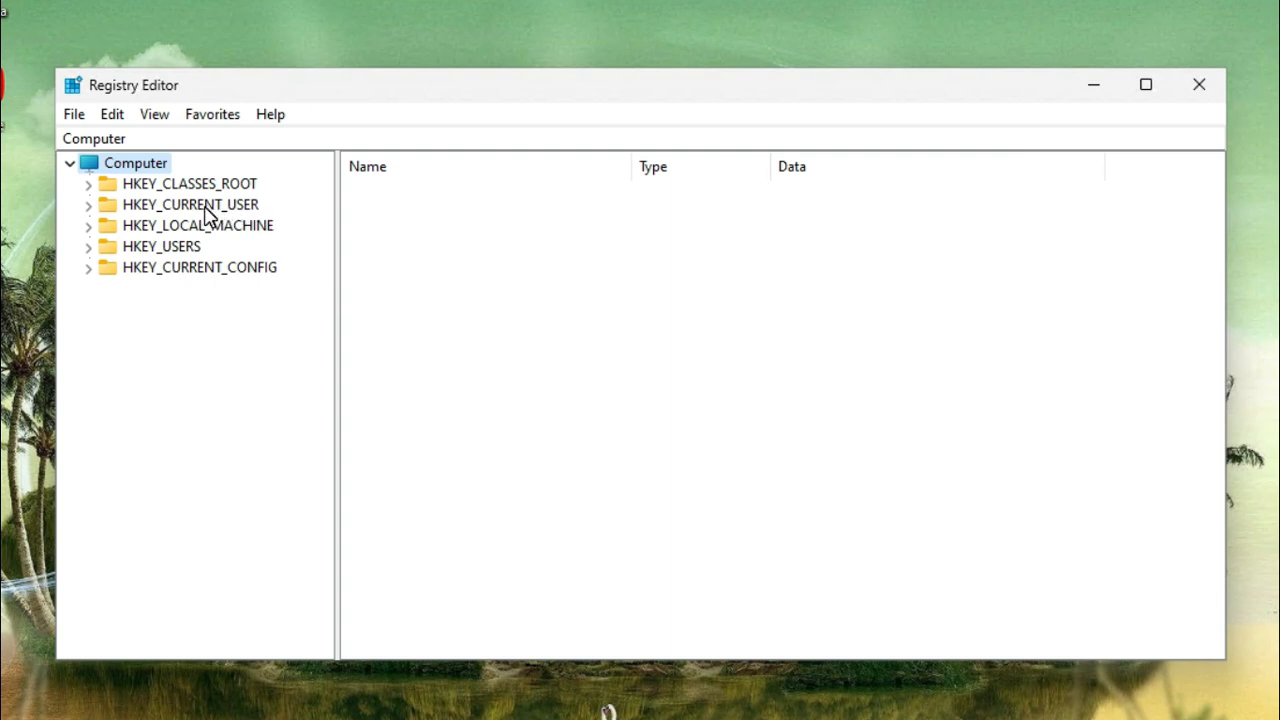
Expand the HKEY_CURRENT_USER hive and its Software key in the tree
left_click(190, 204)
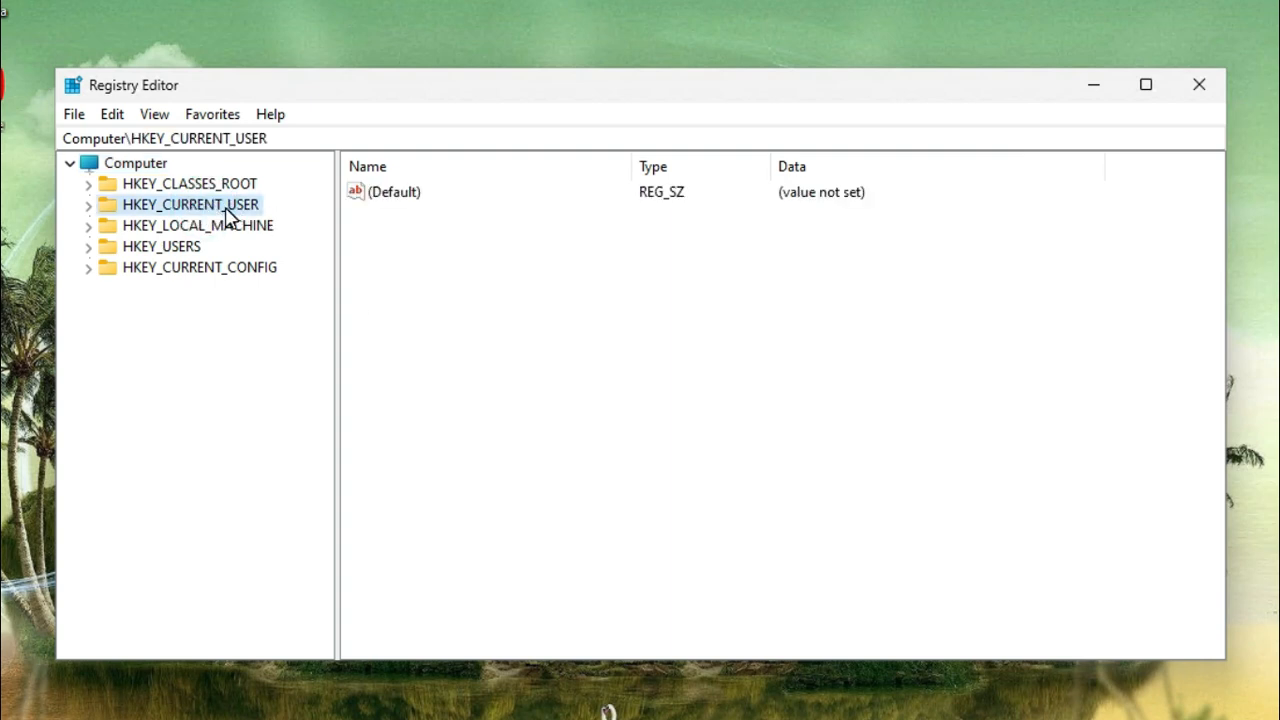
left_click(88, 204)
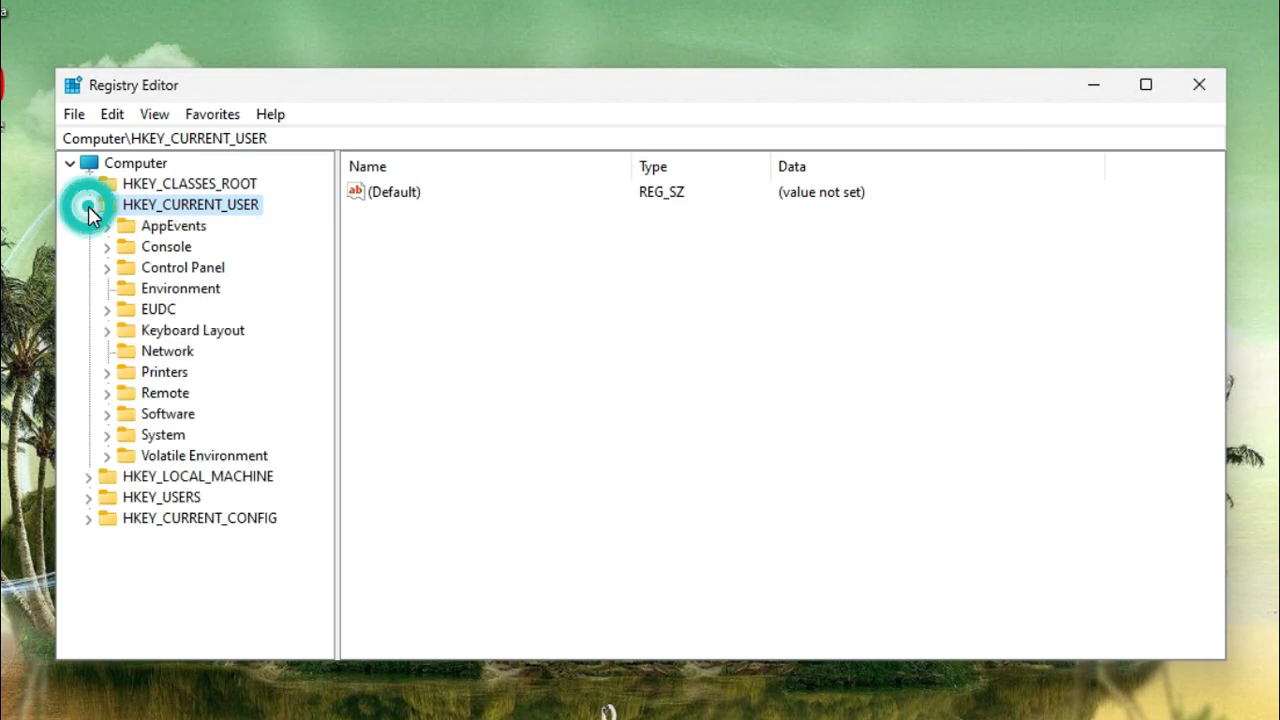
left_click(88, 204)
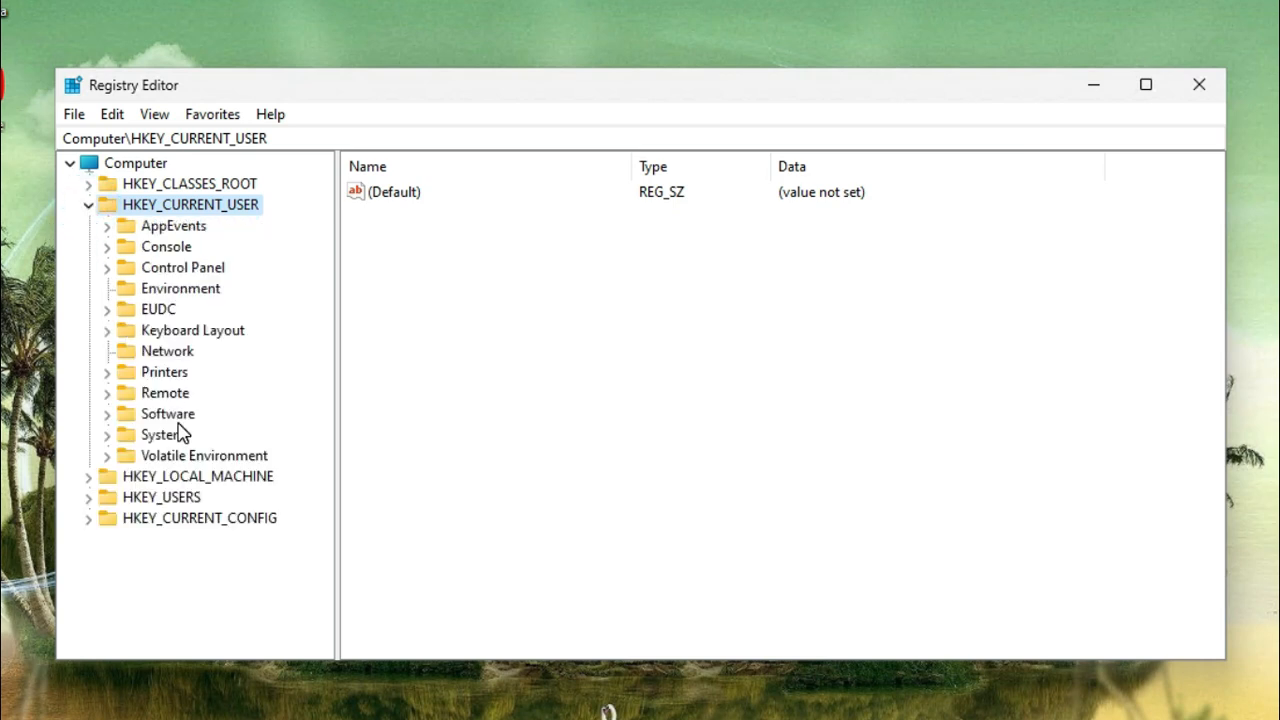
left_click(168, 412)
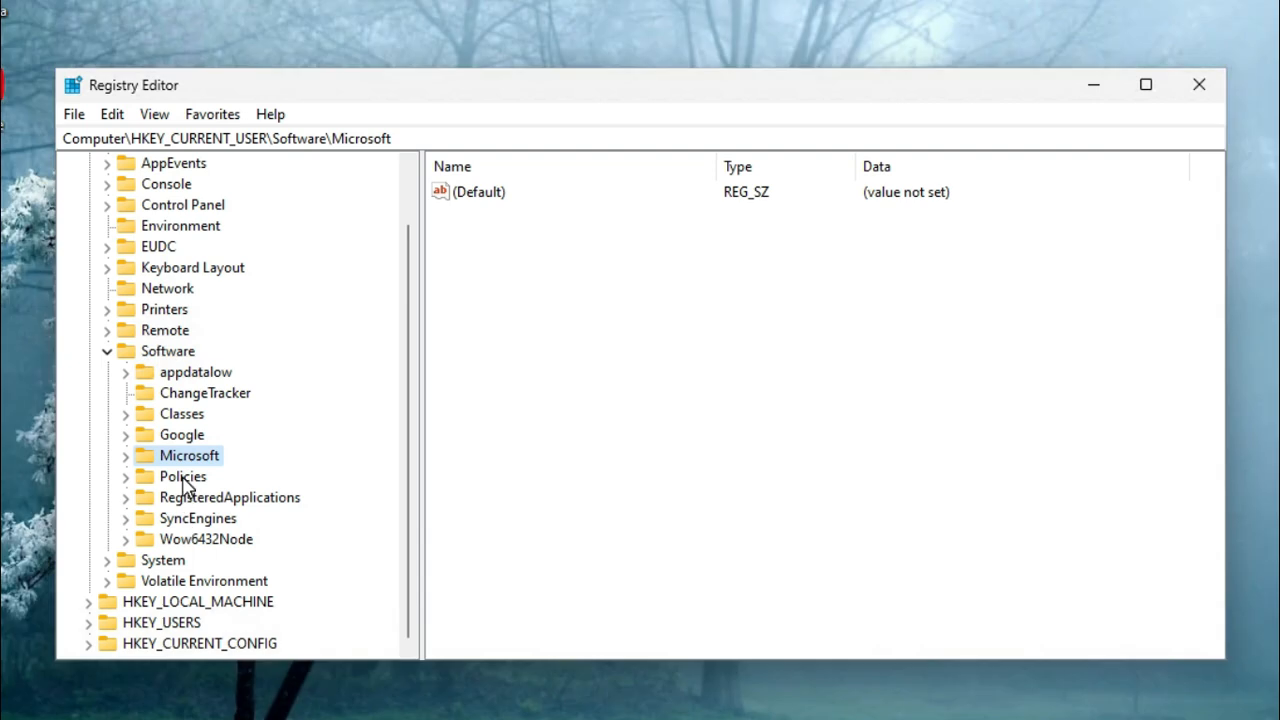
Expand Policies and Microsoft beneath it and select the Windows key
left_click(184, 476)
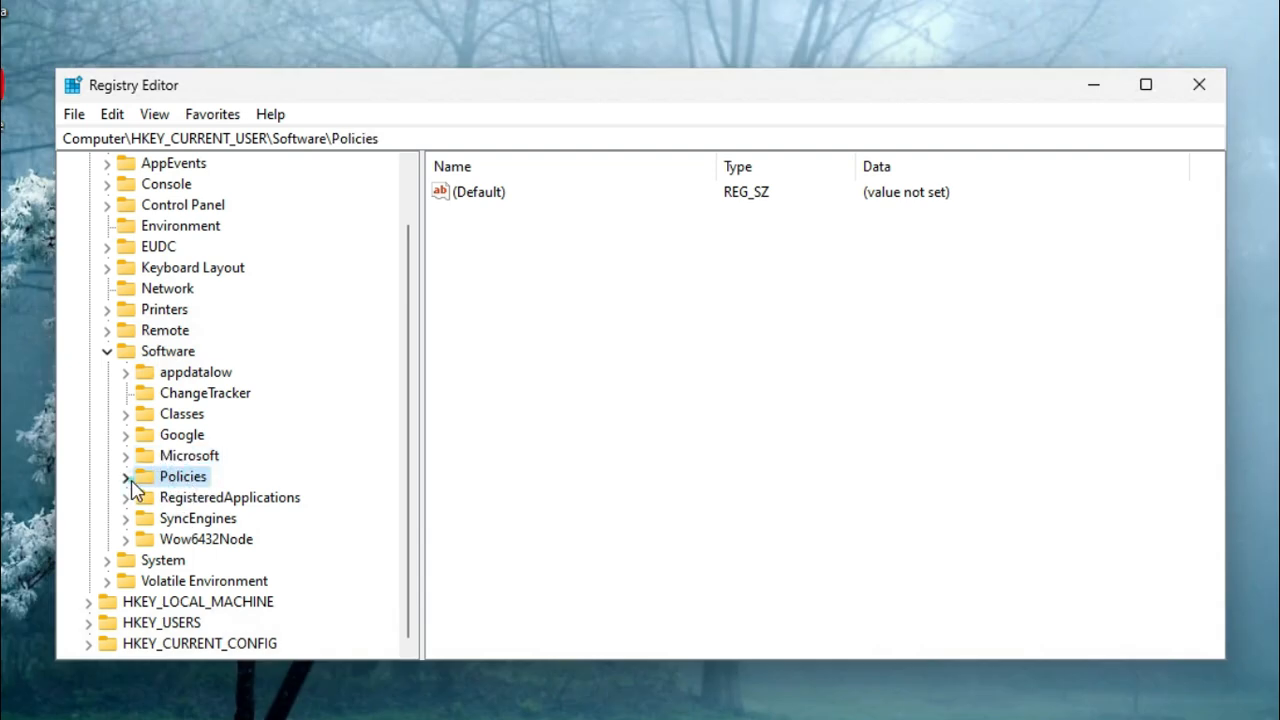
left_click(124, 476)
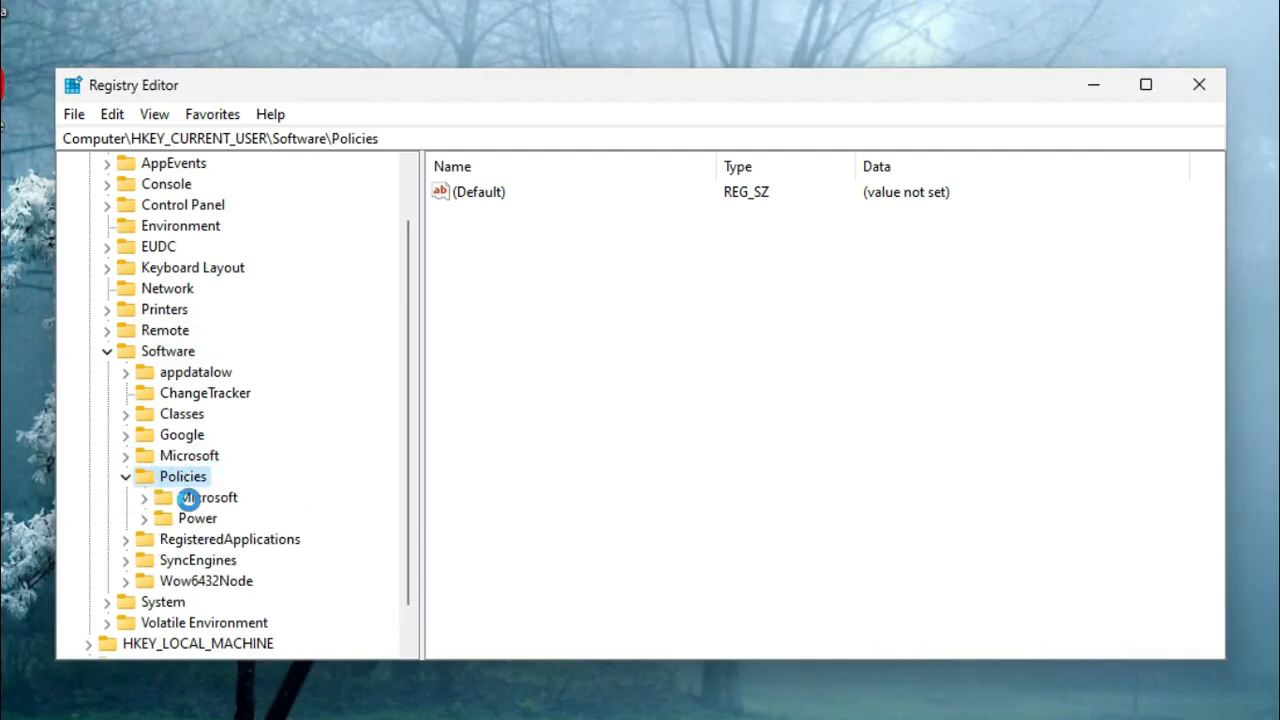
left_click(208, 496)
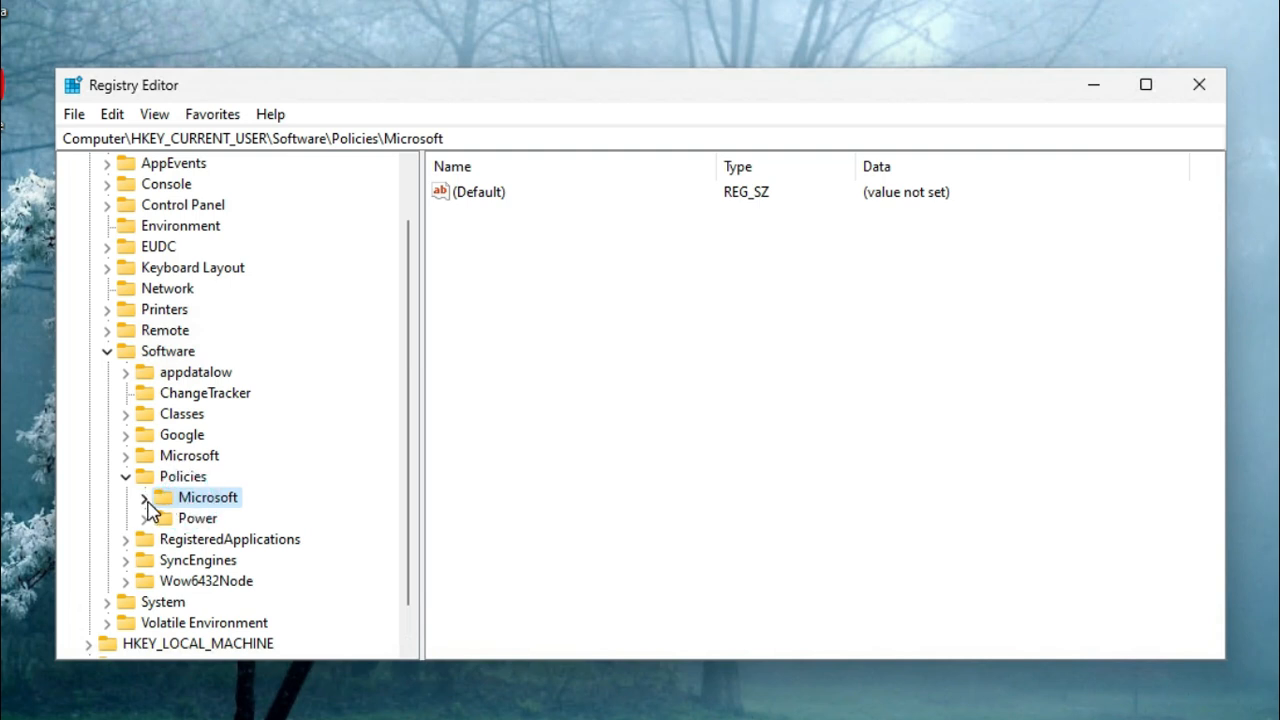
left_click(124, 496)
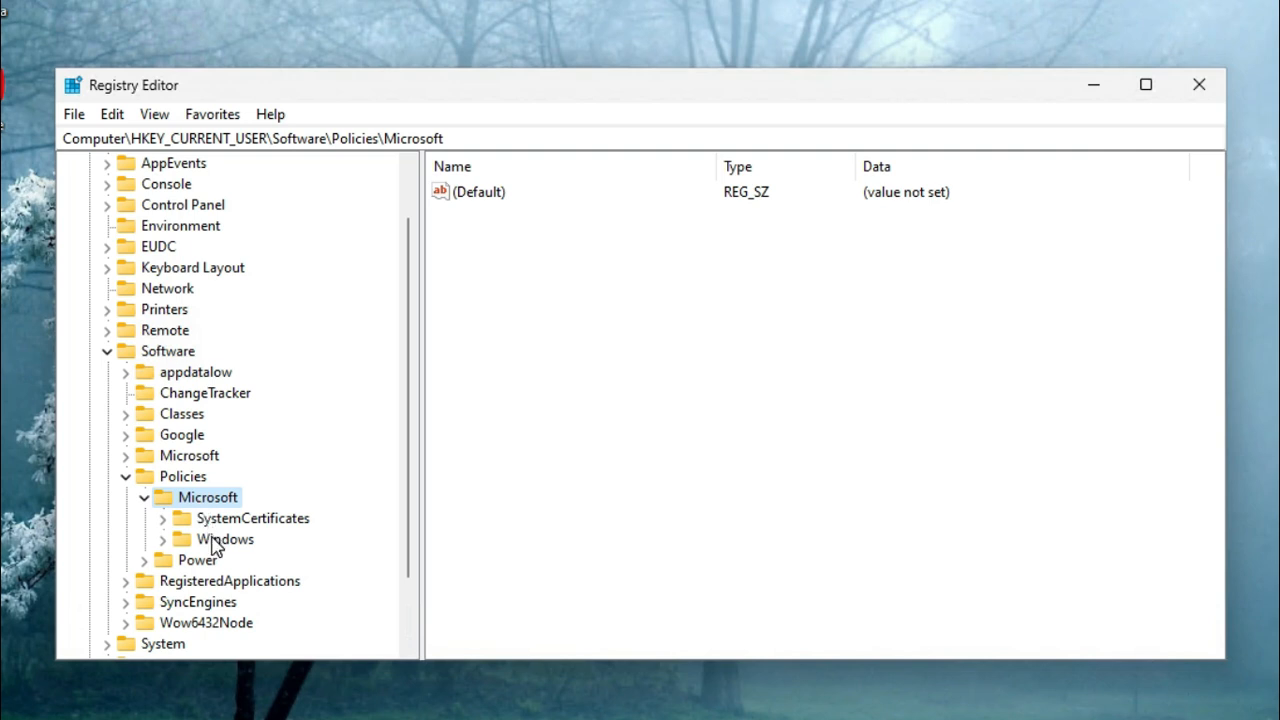
left_click(226, 540)
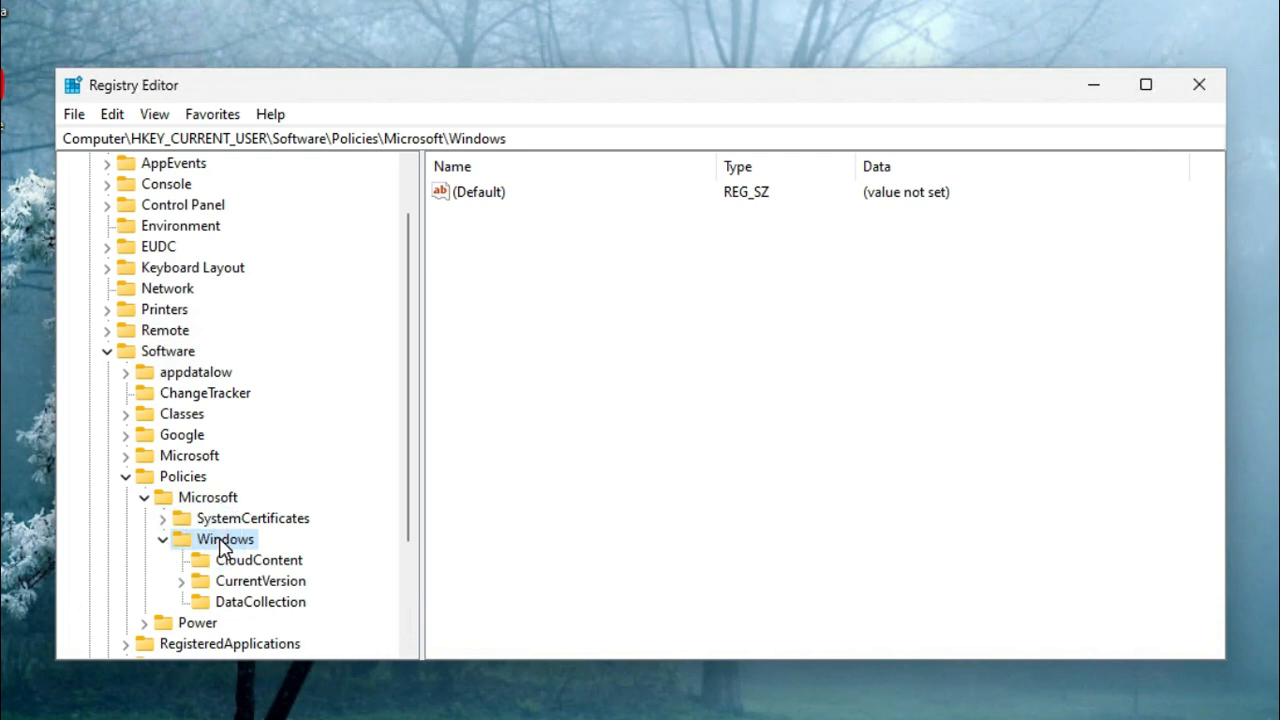
Create a new subkey under Windows, name it Explorer and select it
right_click(224, 540)
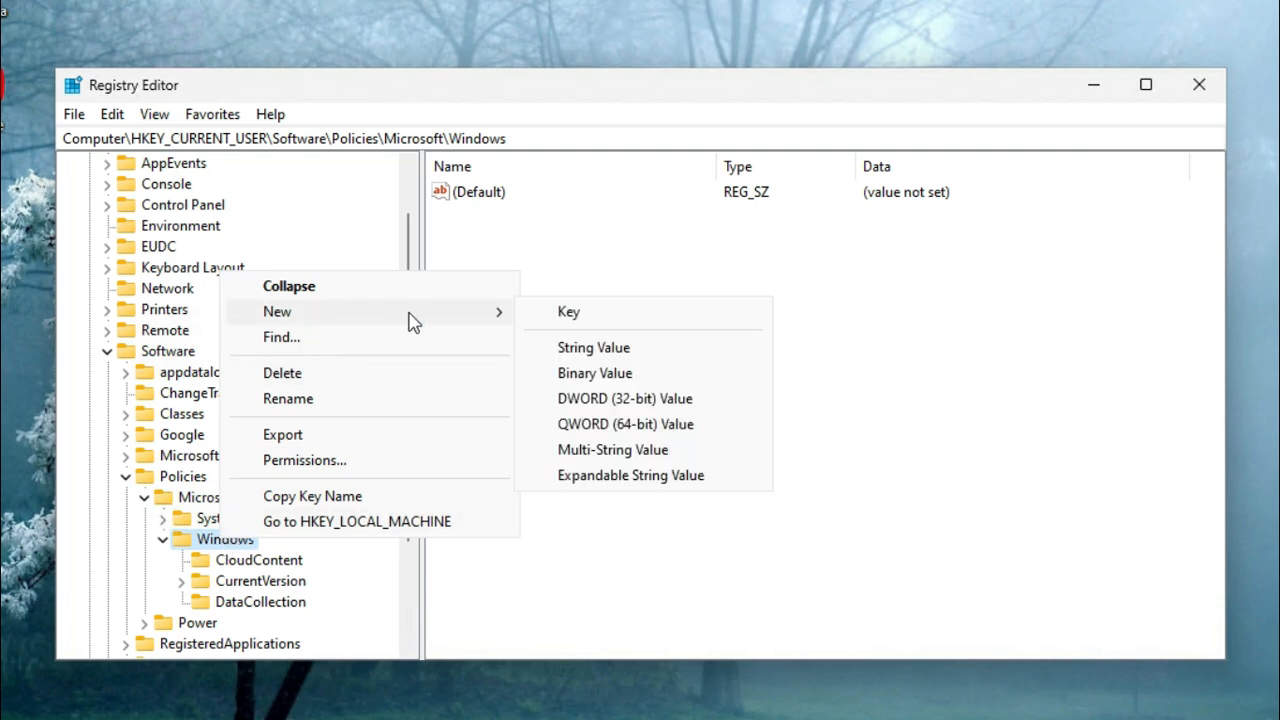
mouse_move(584, 318)
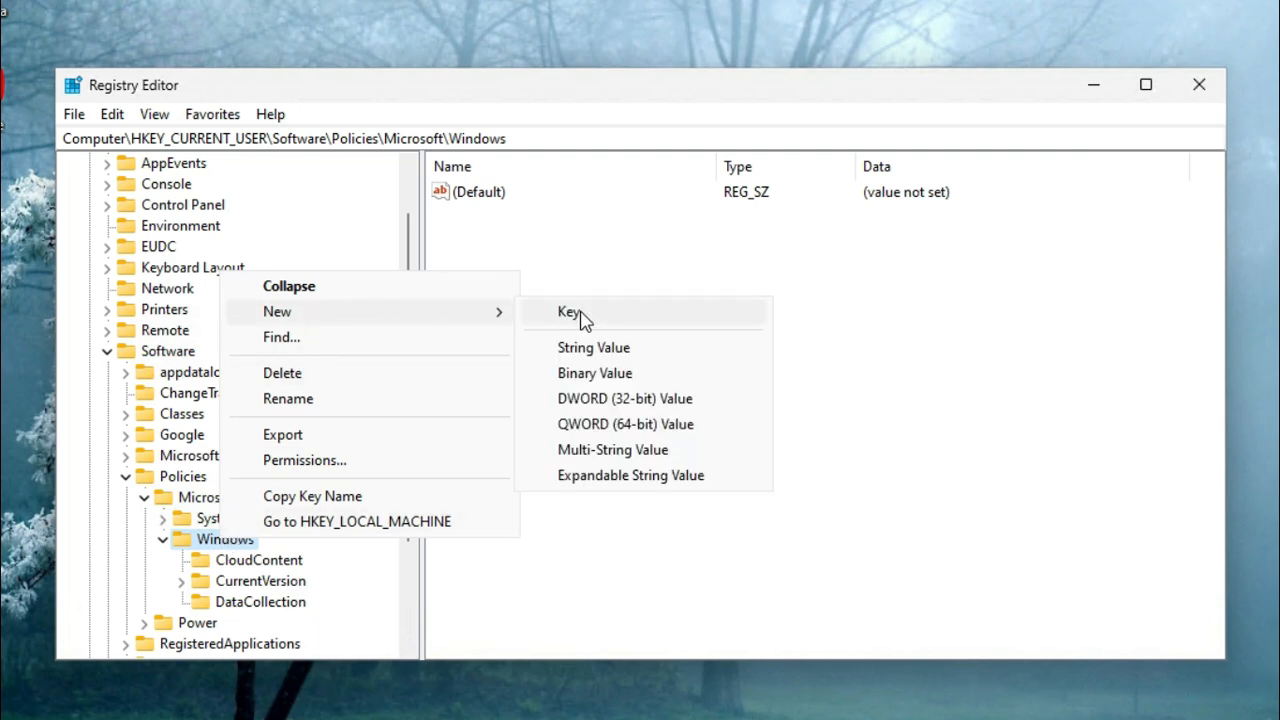
left_click(568, 312)
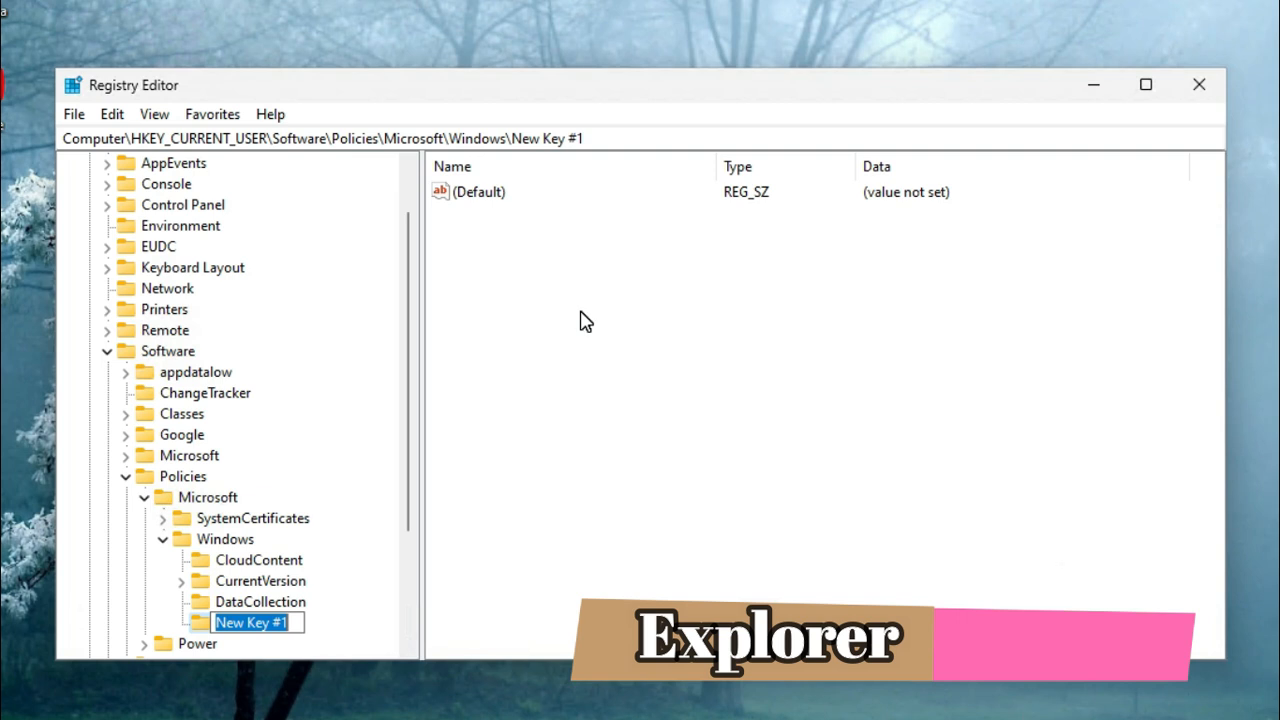
type("Explore")
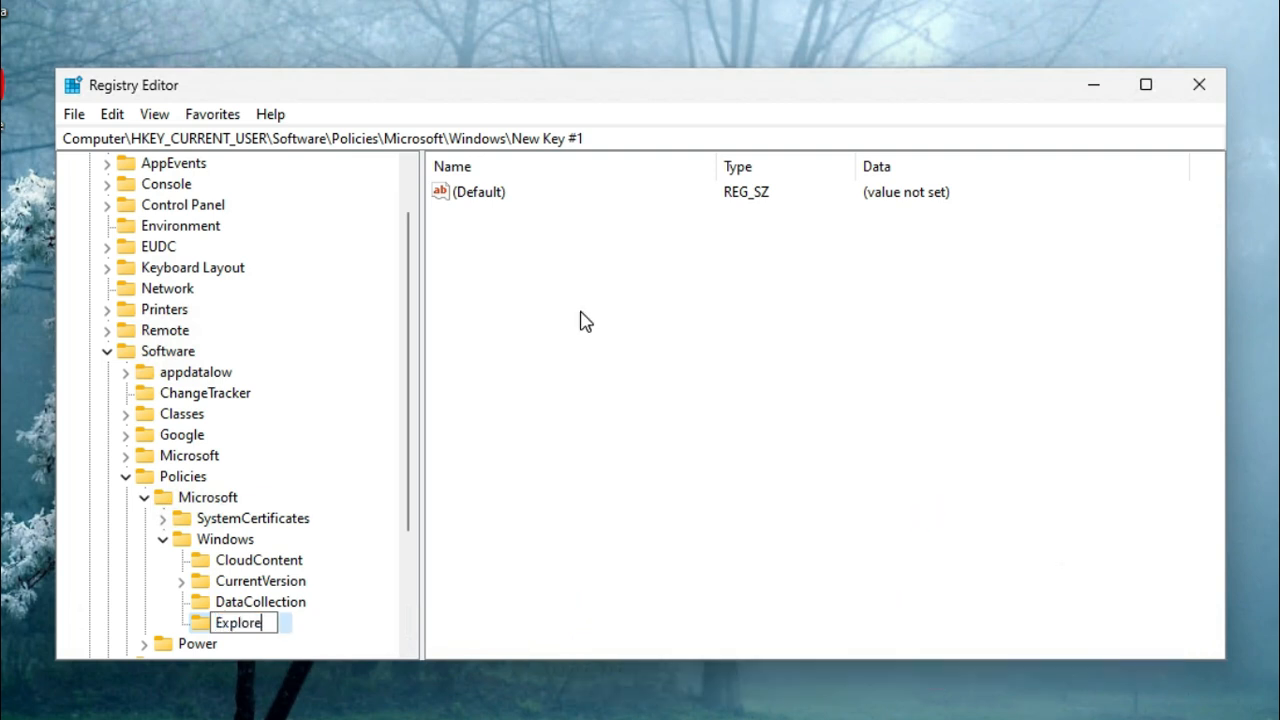
type("r")
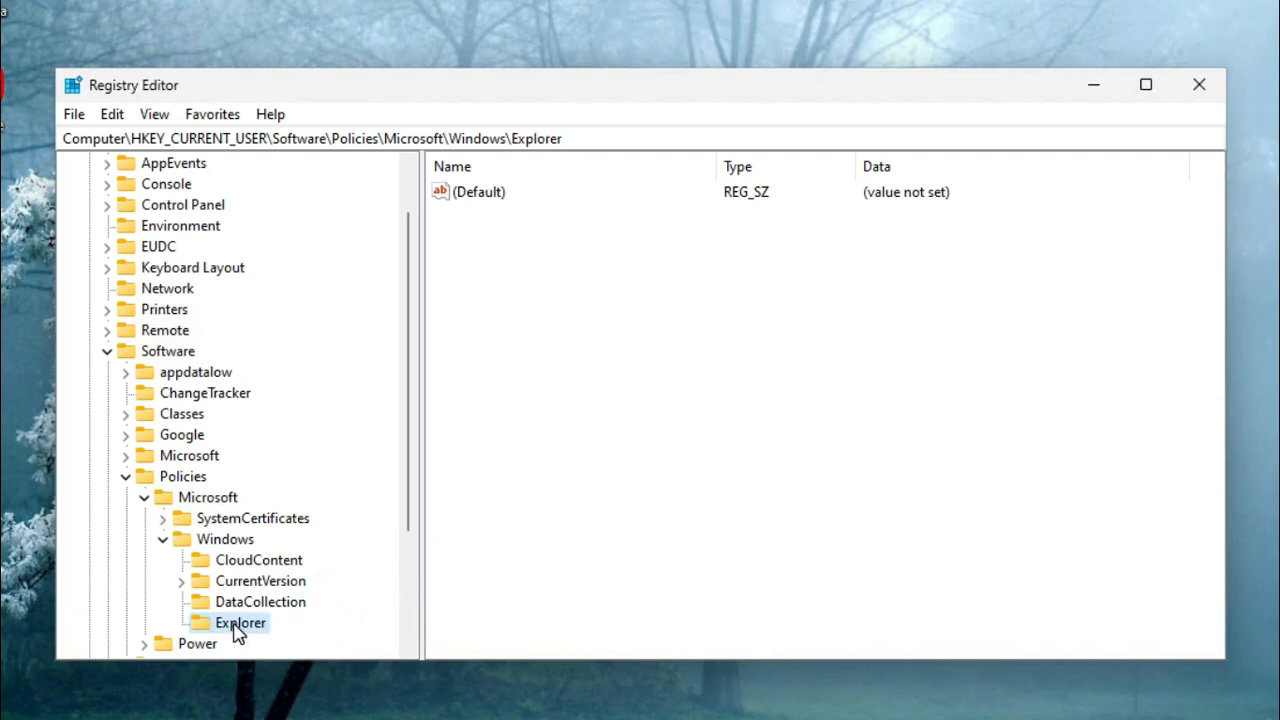
left_click(240, 622)
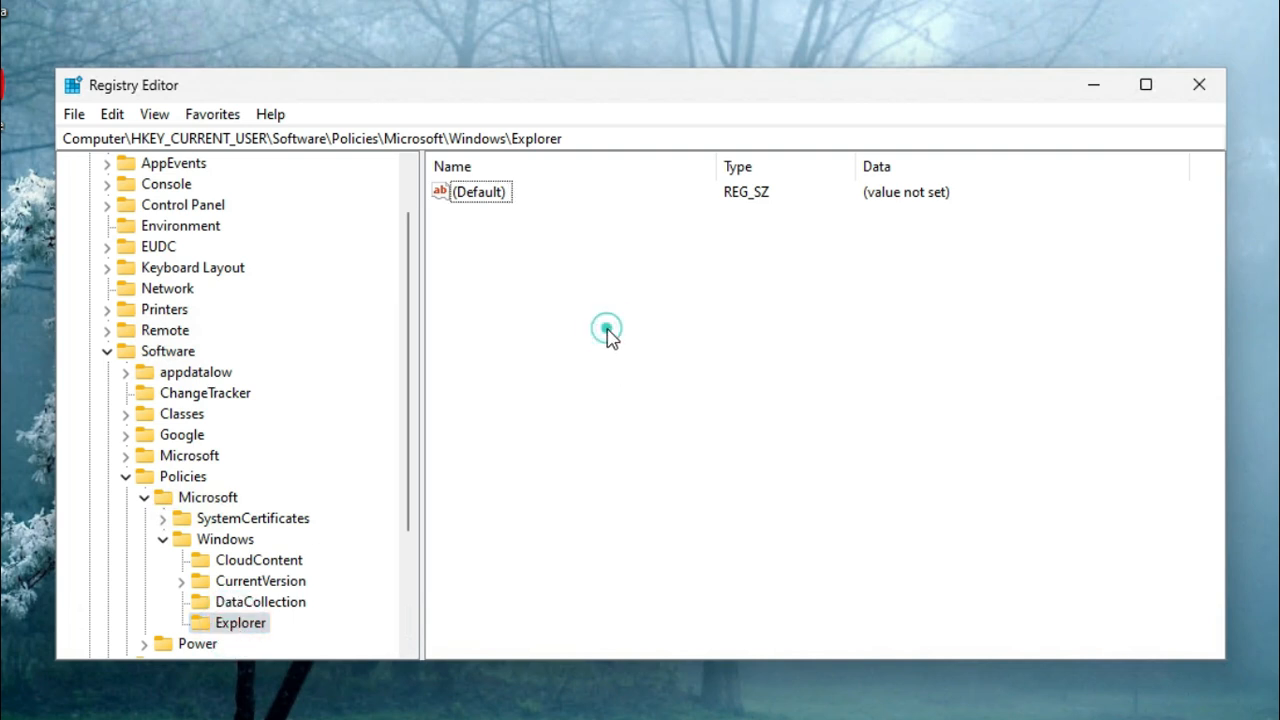
Create a 32-bit DWORD value in the Explorer key named DisableSearchBoxSuggestions
left_click(608, 328)
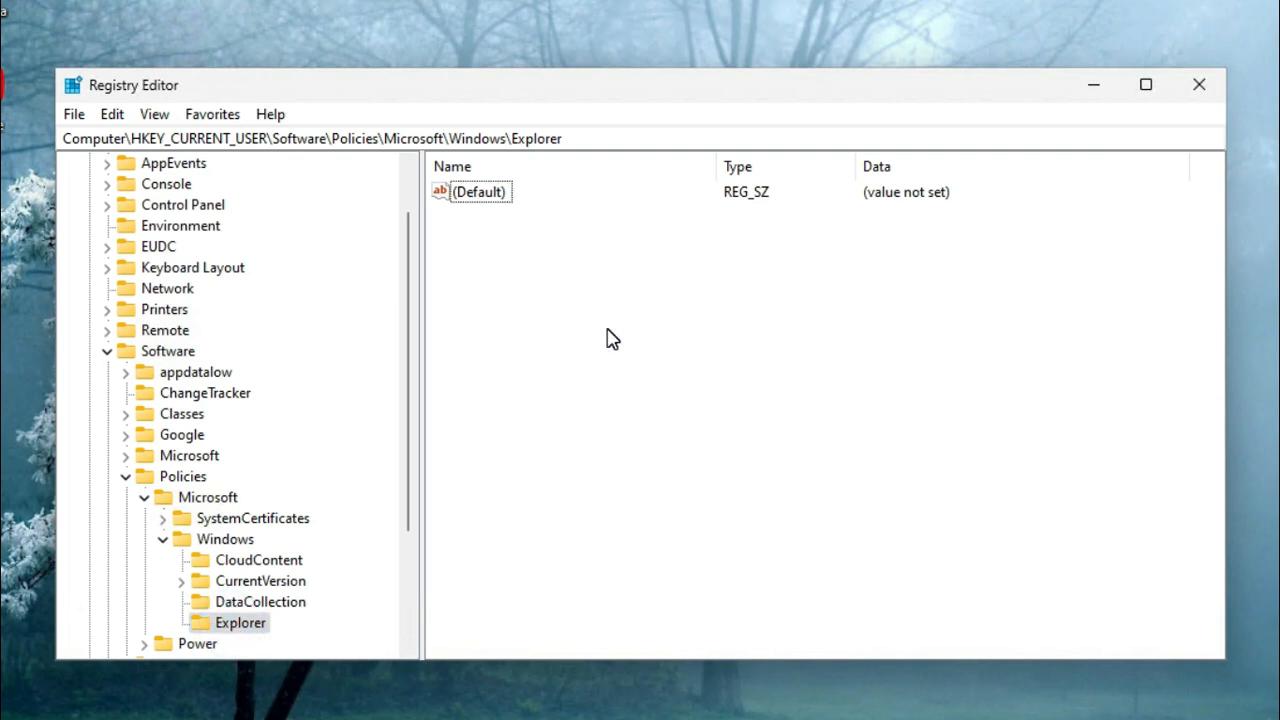
right_click(612, 338)
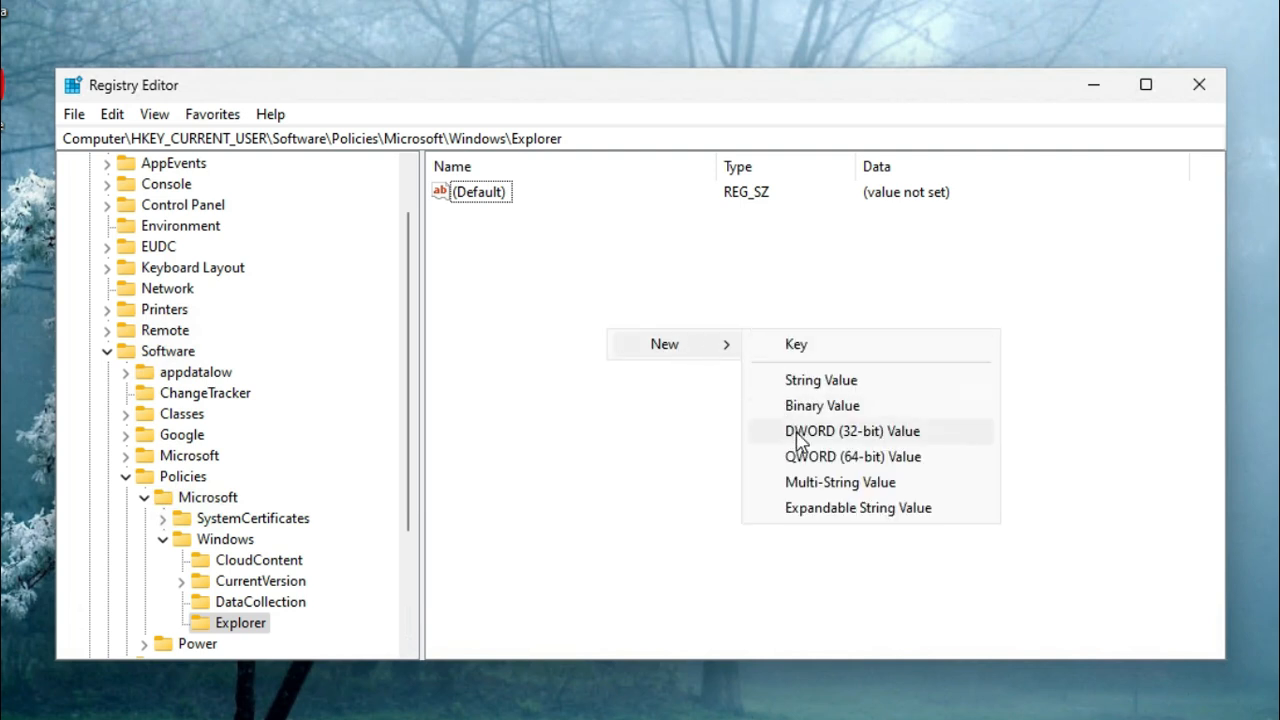
mouse_move(850, 438)
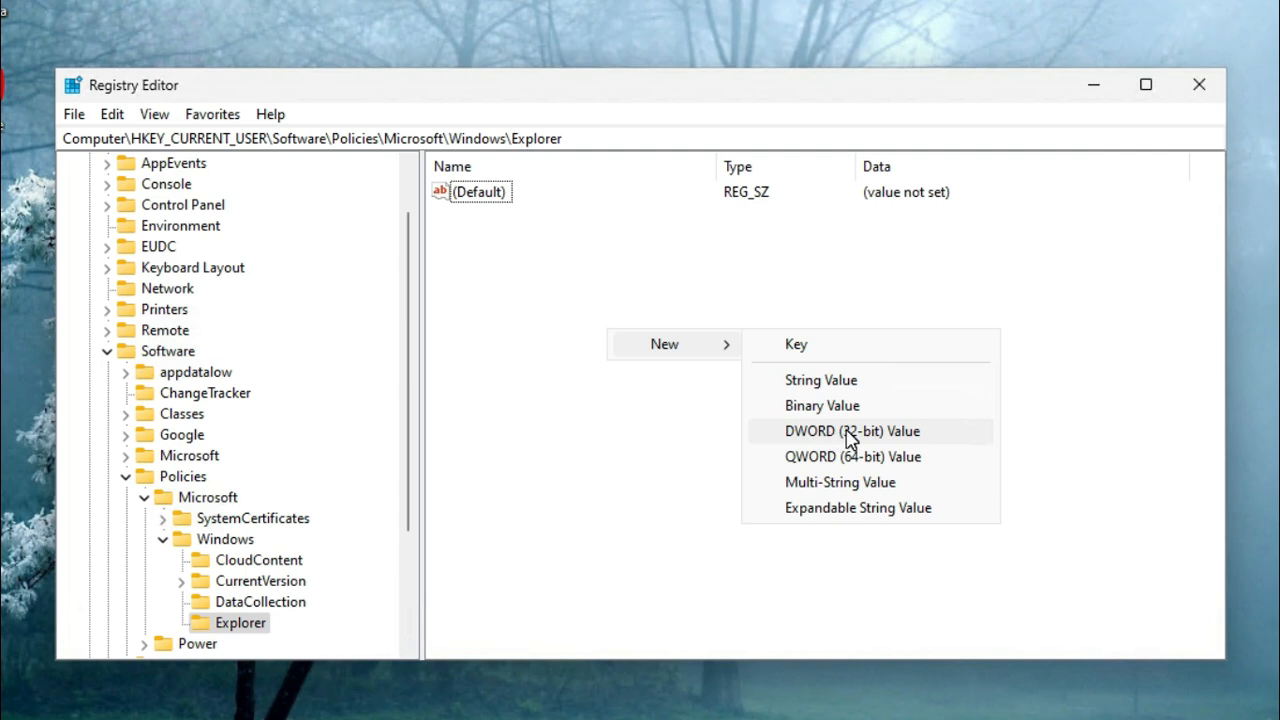
left_click(852, 432)
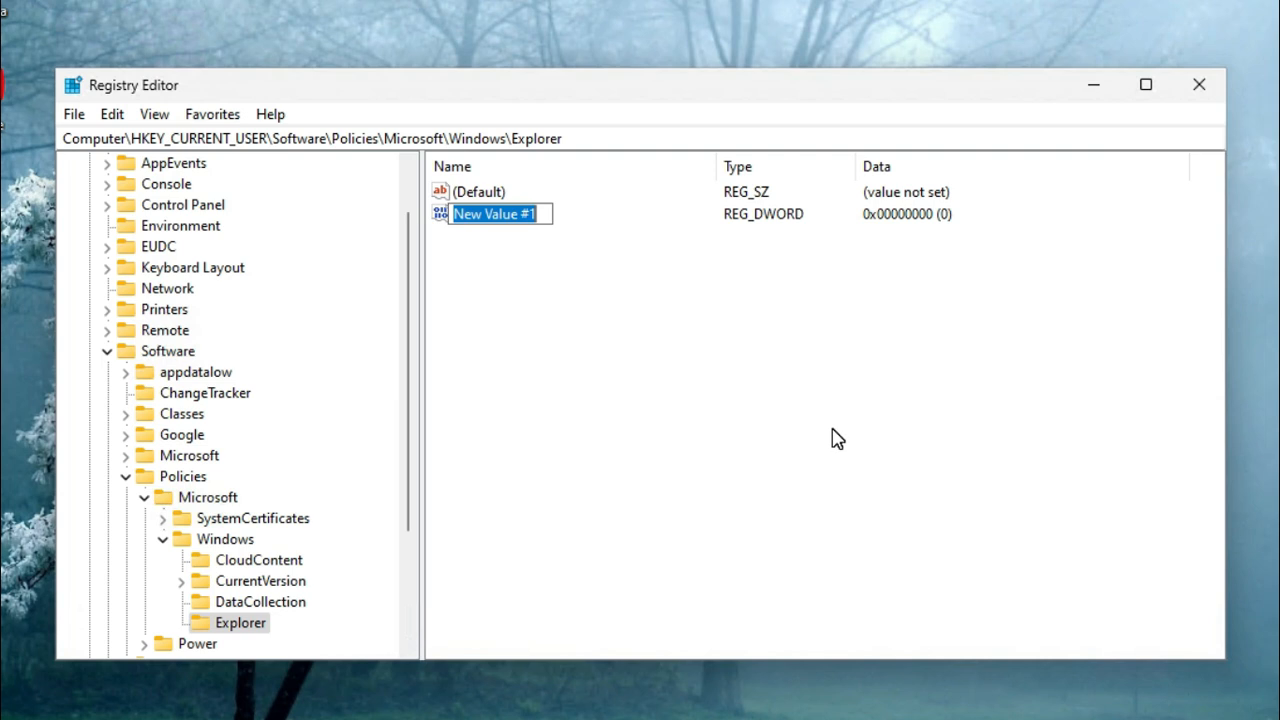
type("DisableSearchBoxSuggestions")
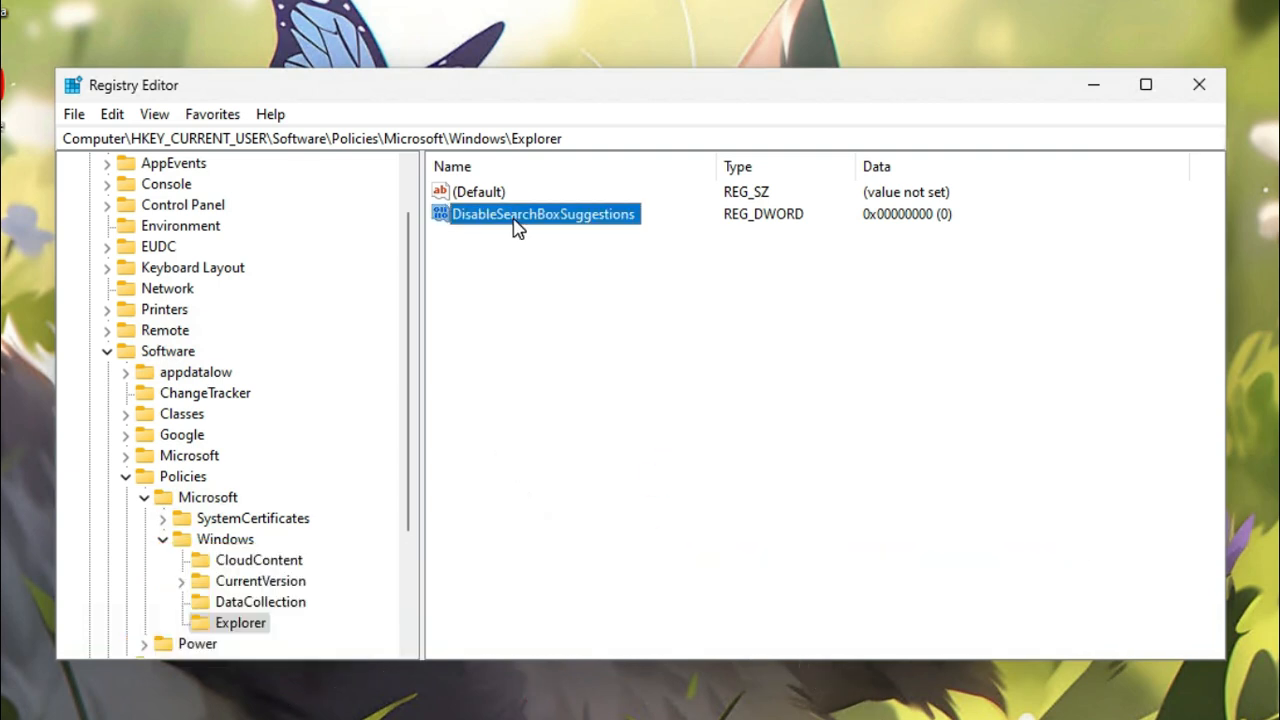
mouse_move(588, 224)
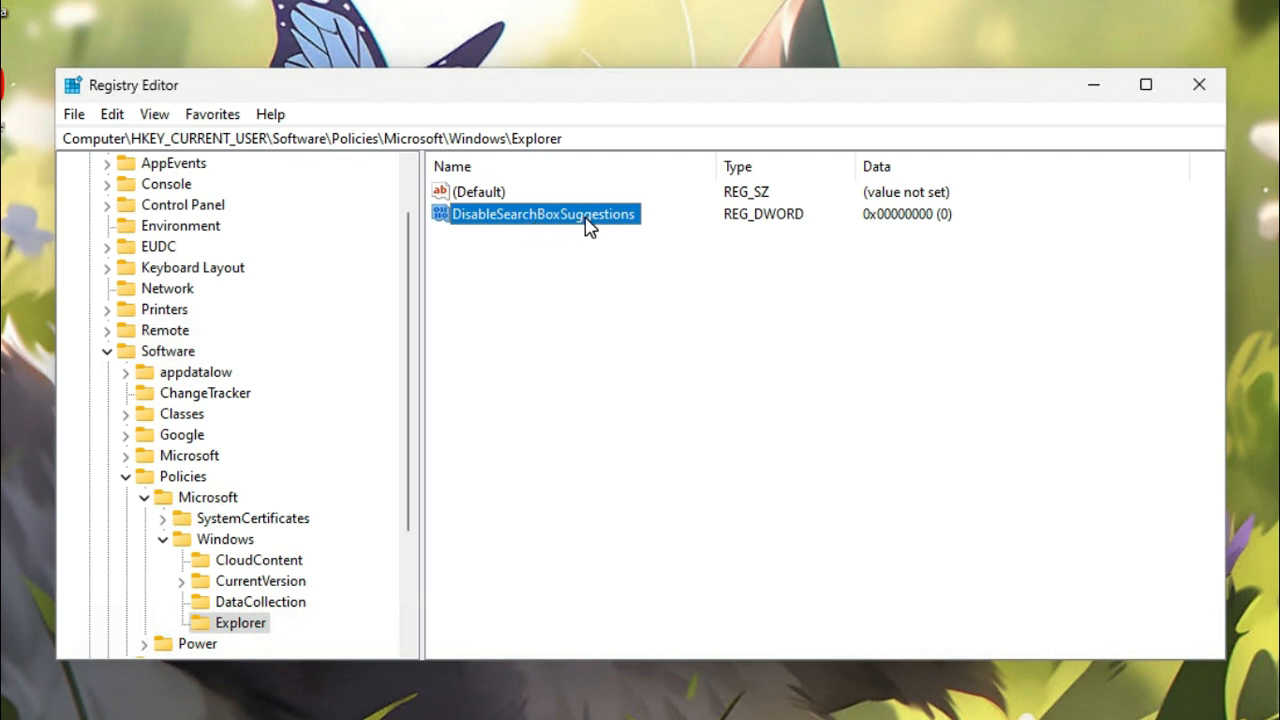
mouse_move(550, 228)
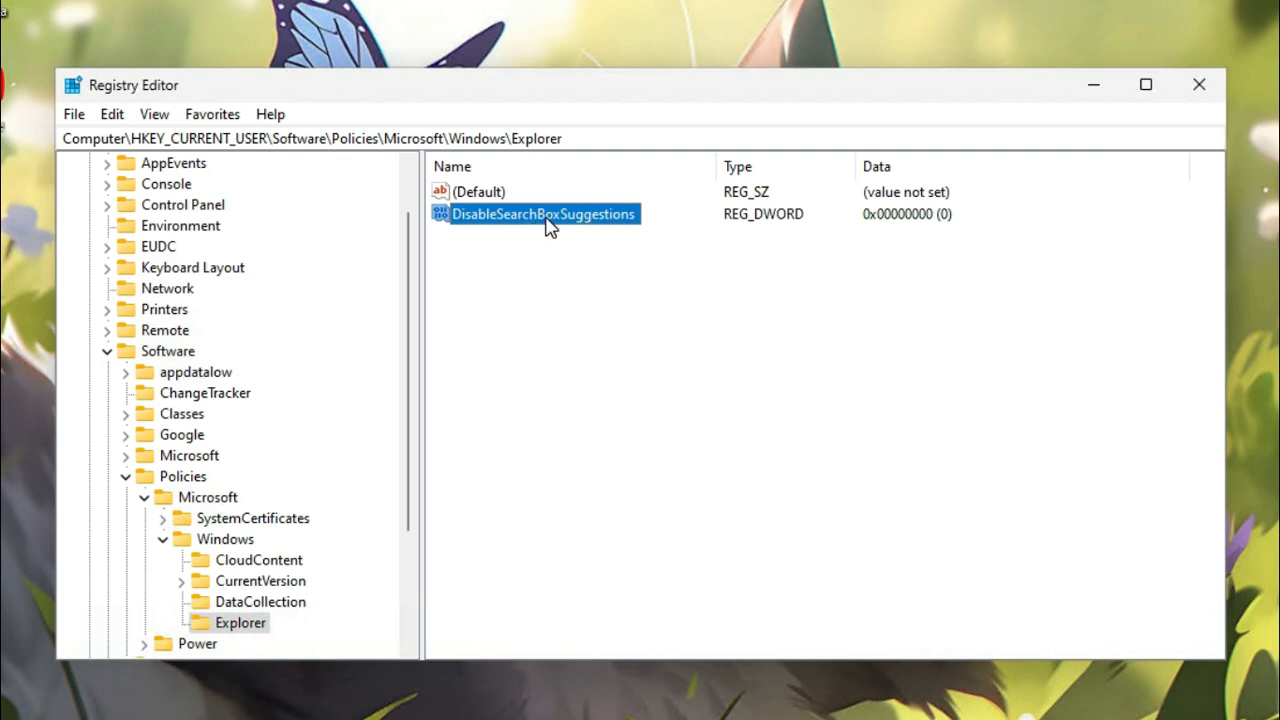
Modify DisableSearchBoxSuggestions, replacing its value data 0 with 1, and confirm
right_click(544, 212)
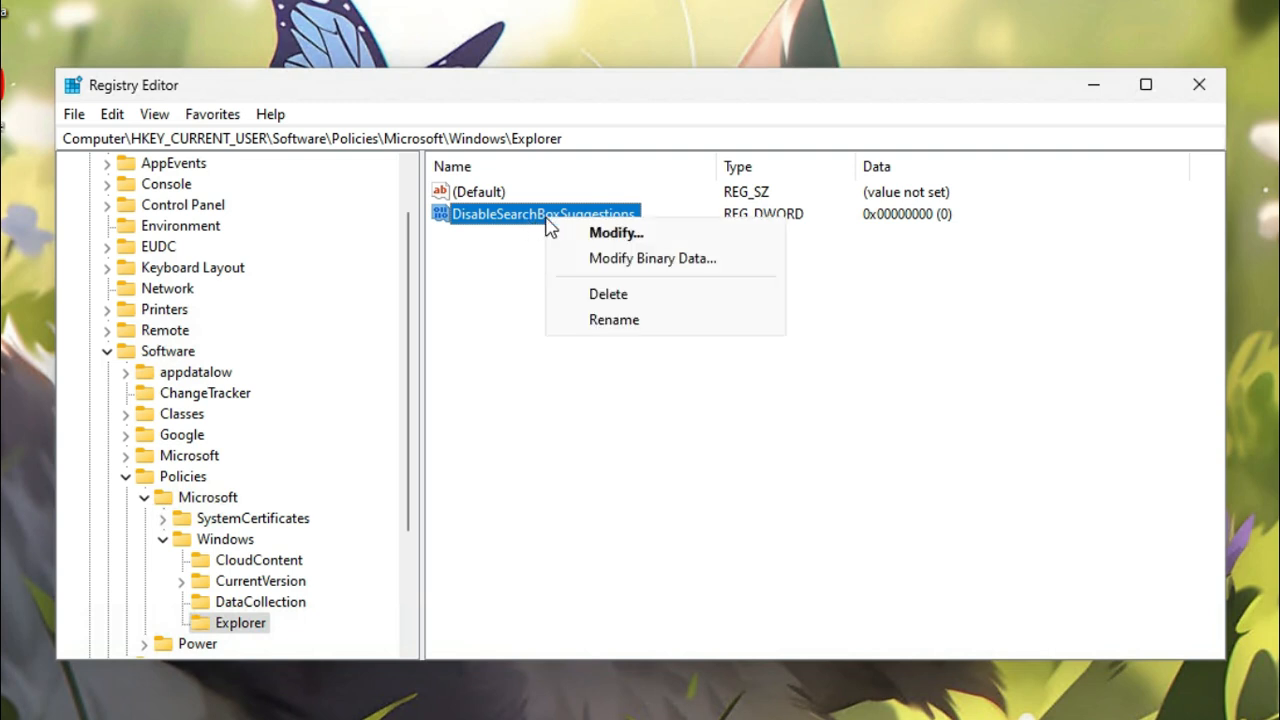
mouse_move(598, 238)
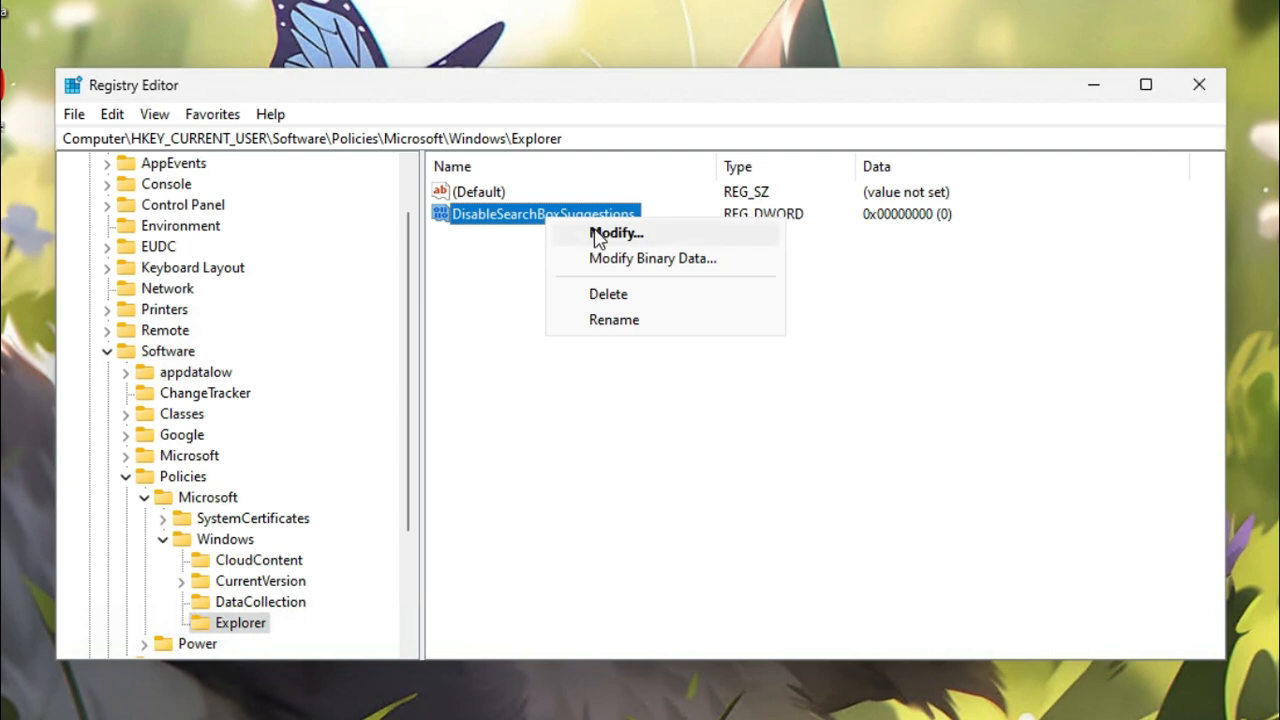
left_click(616, 232)
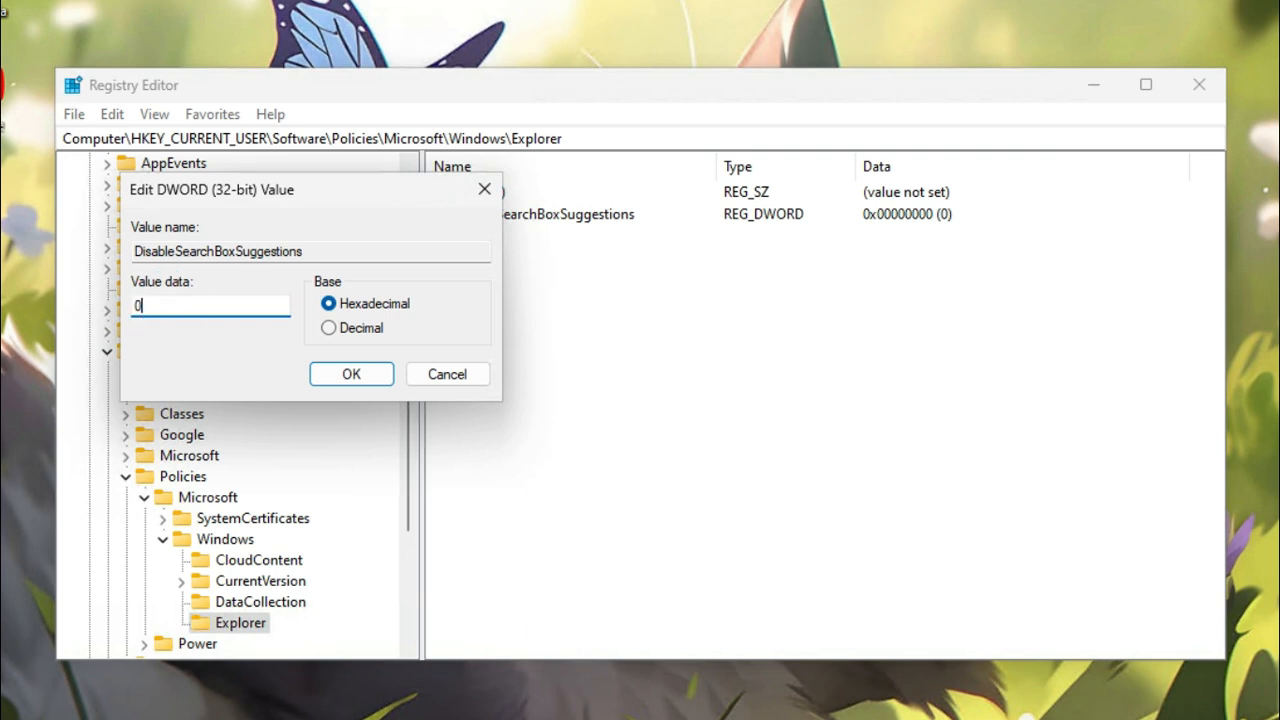
key("Backspace")
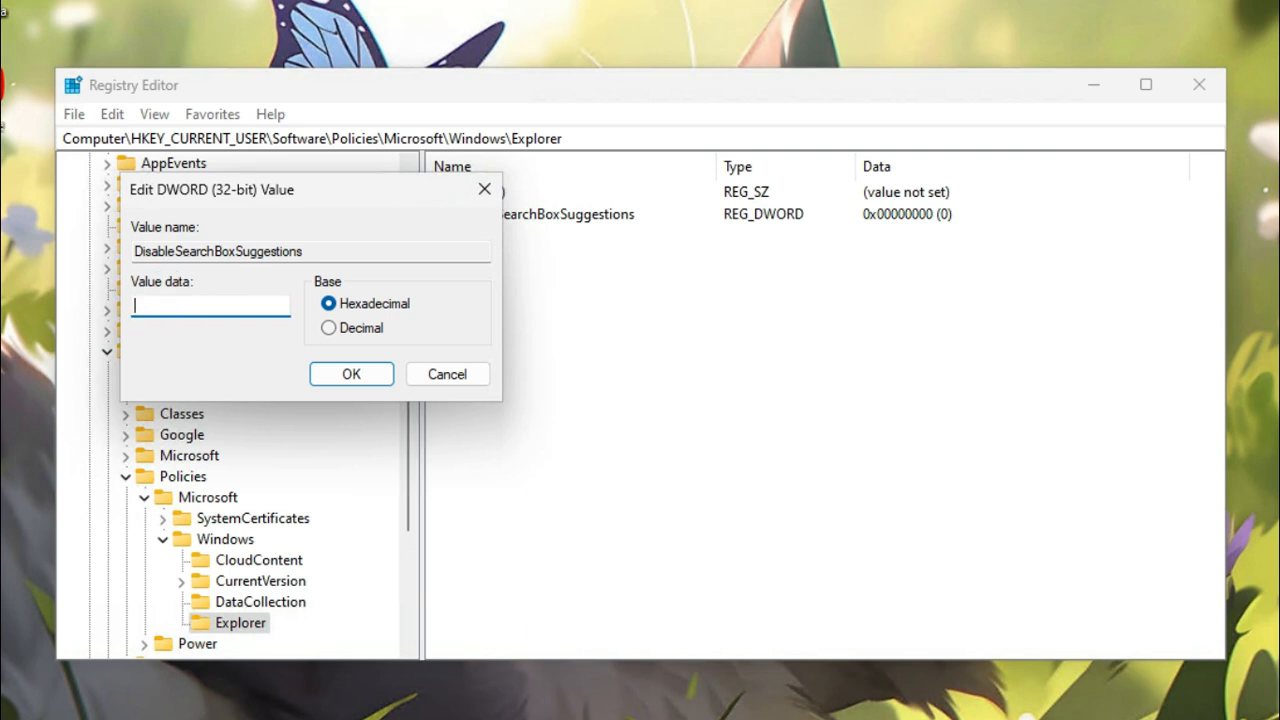
type("1")
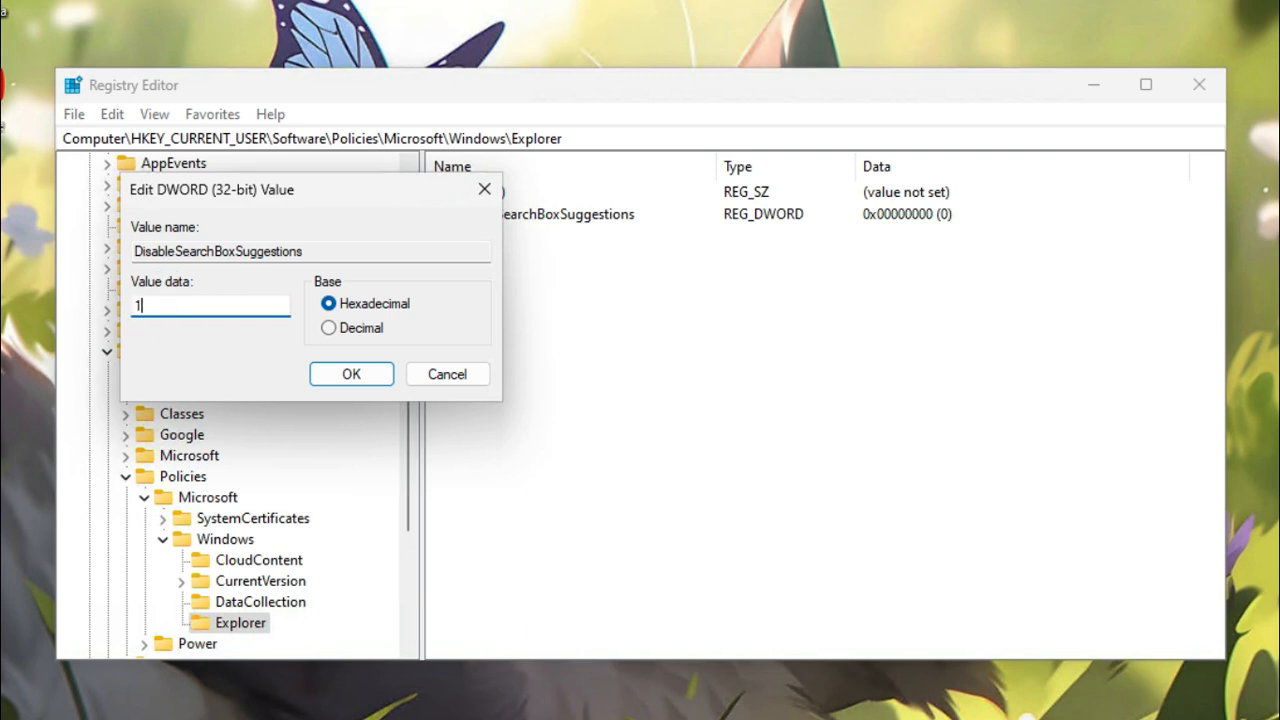
mouse_move(386, 400)
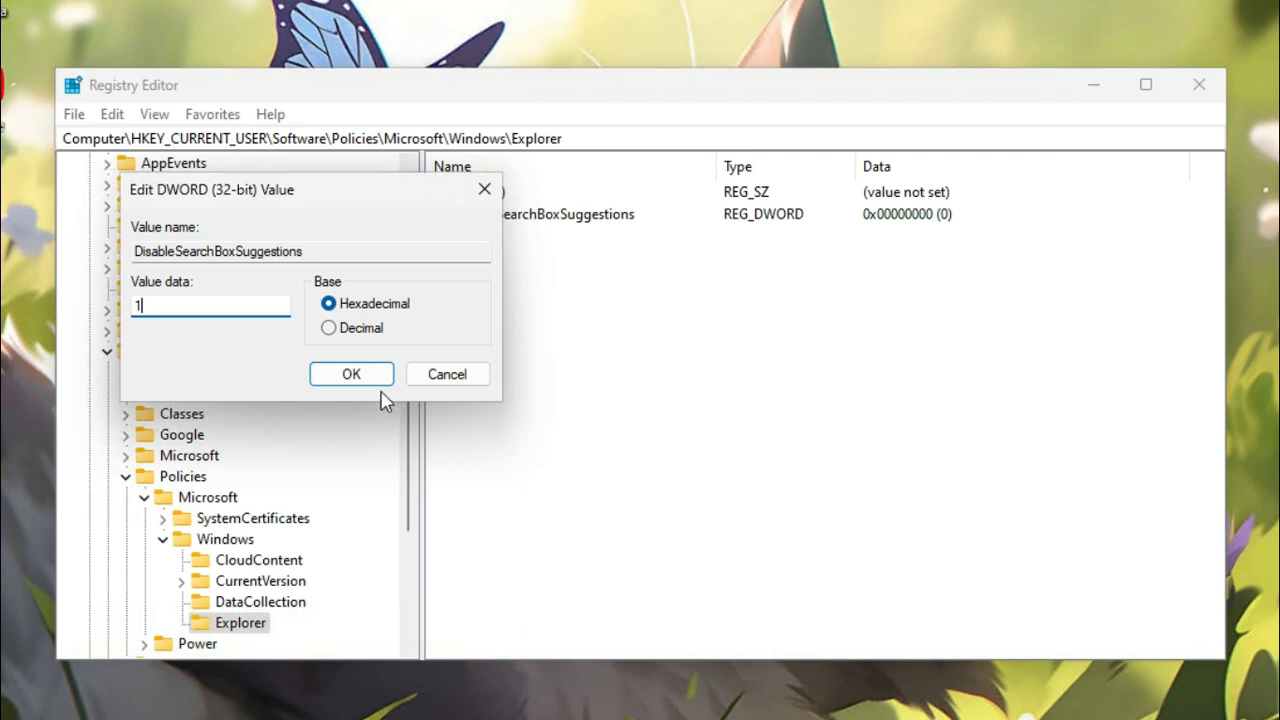
left_click(352, 374)
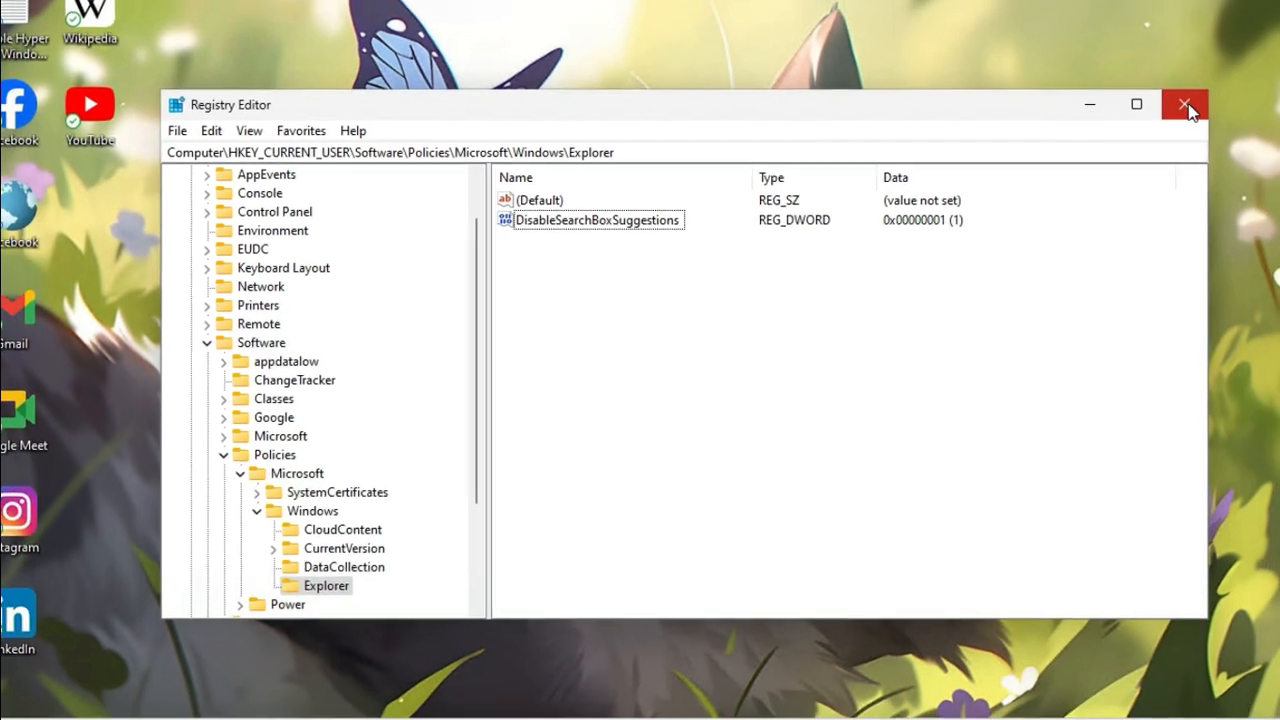
Close Registry Editor and restart the PC from the Start menu's power options
left_click(1184, 104)
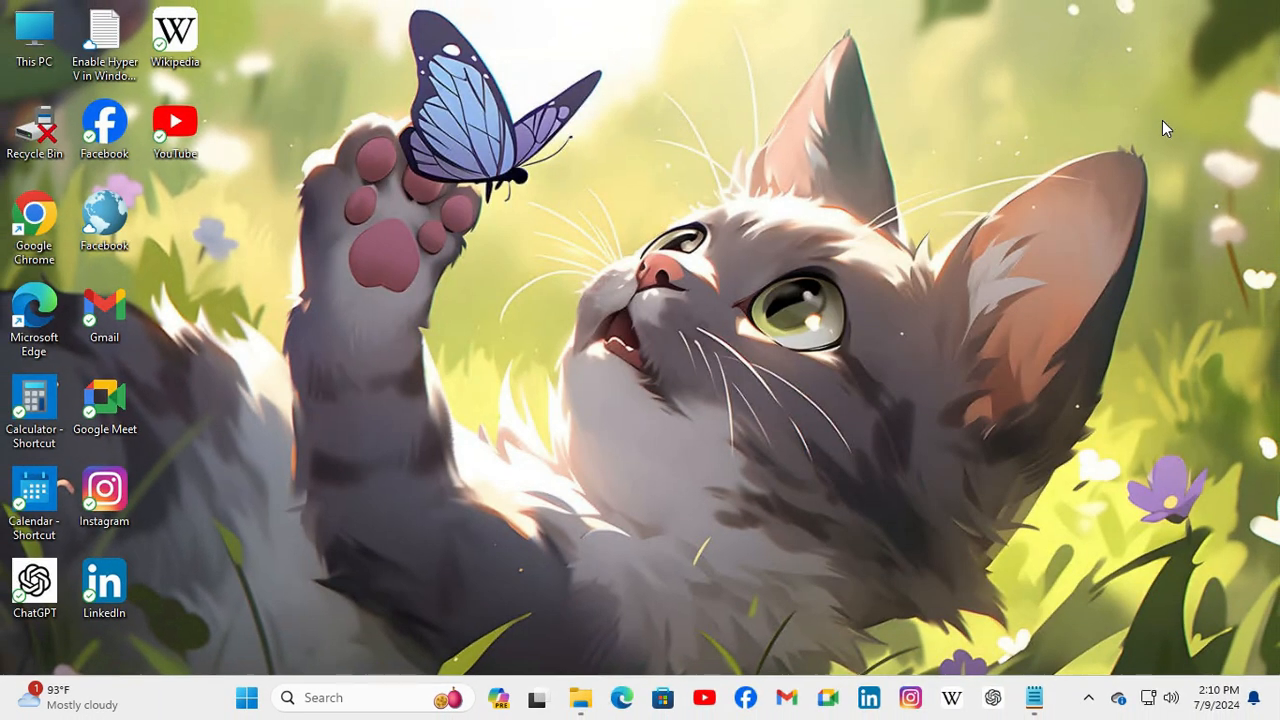
mouse_move(298, 578)
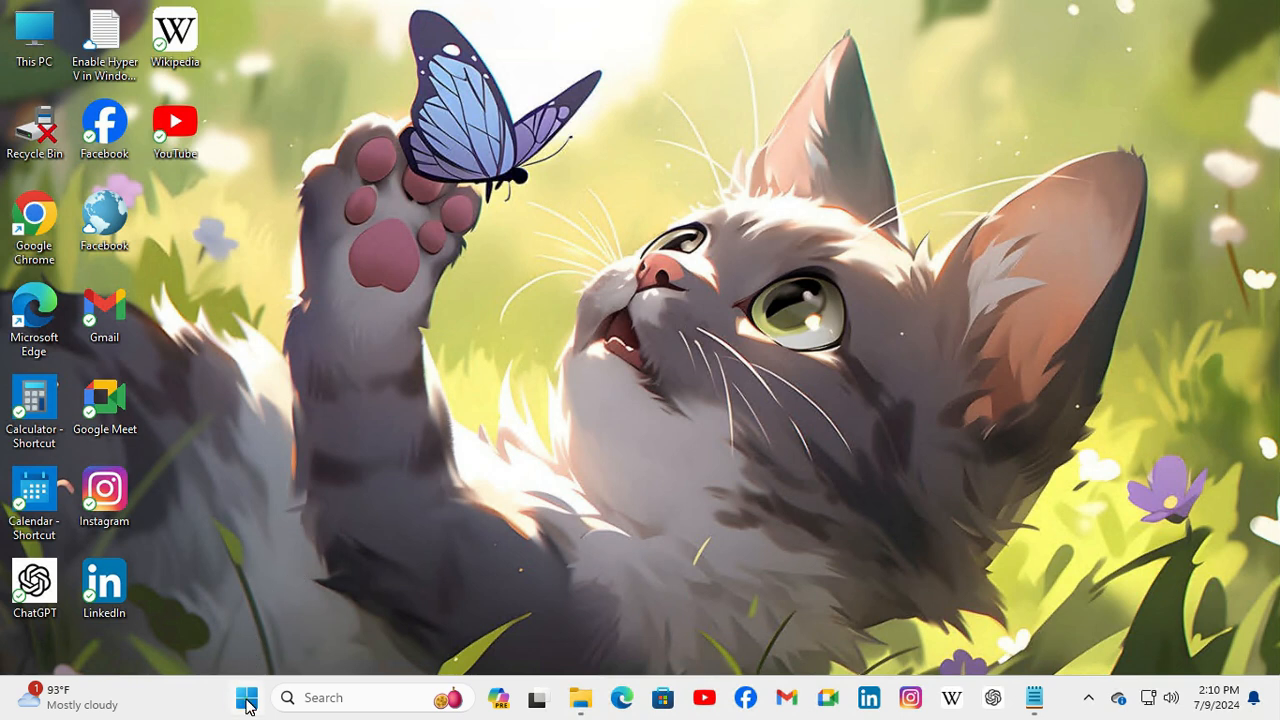
left_click(246, 696)
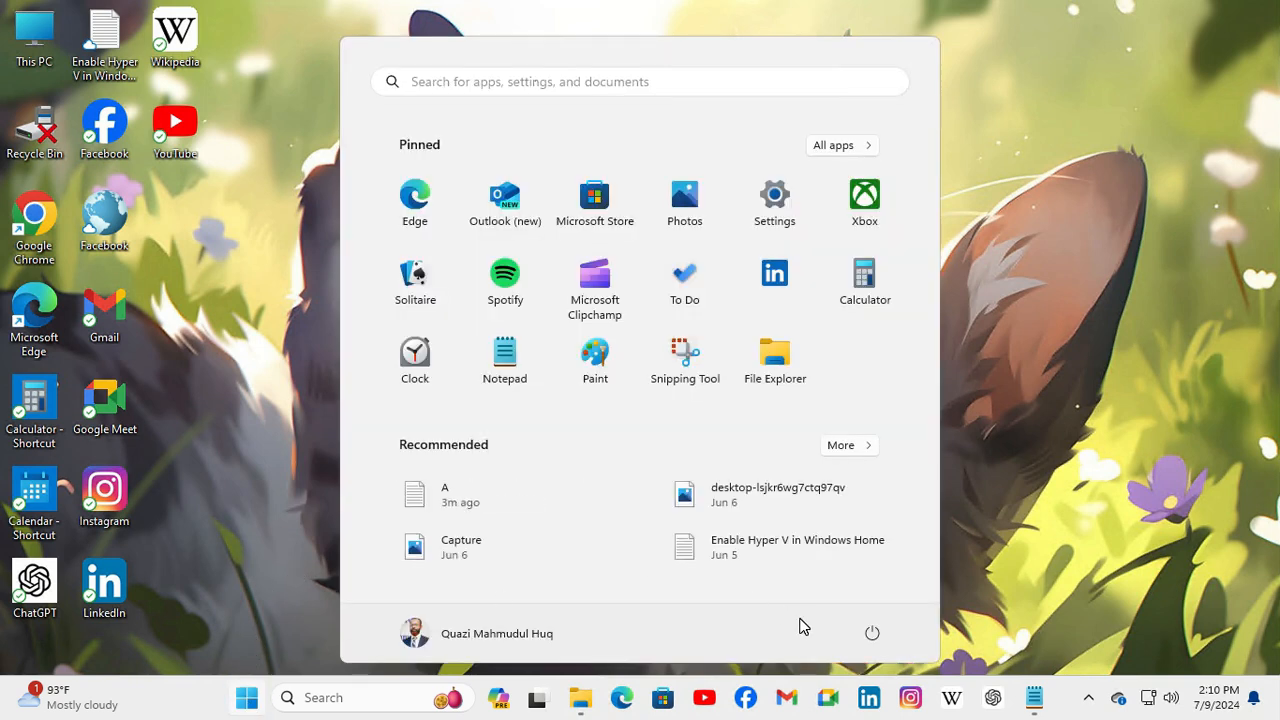
left_click(872, 632)
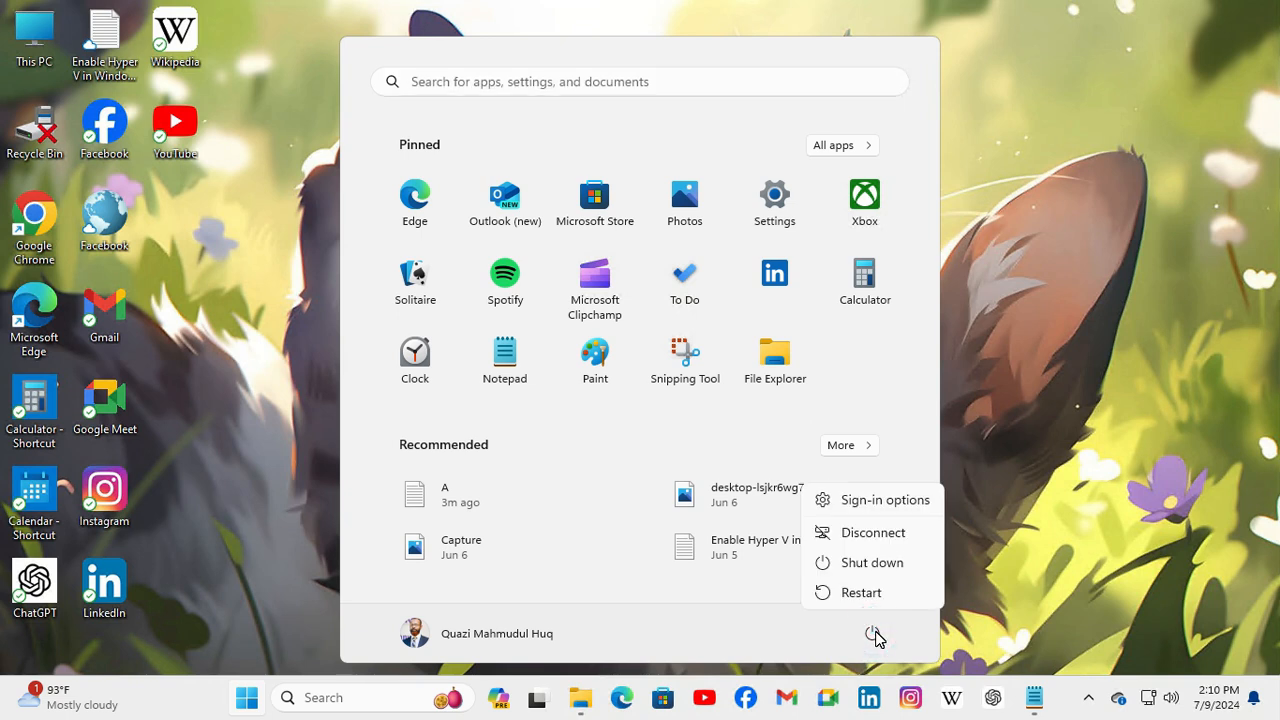
mouse_move(860, 592)
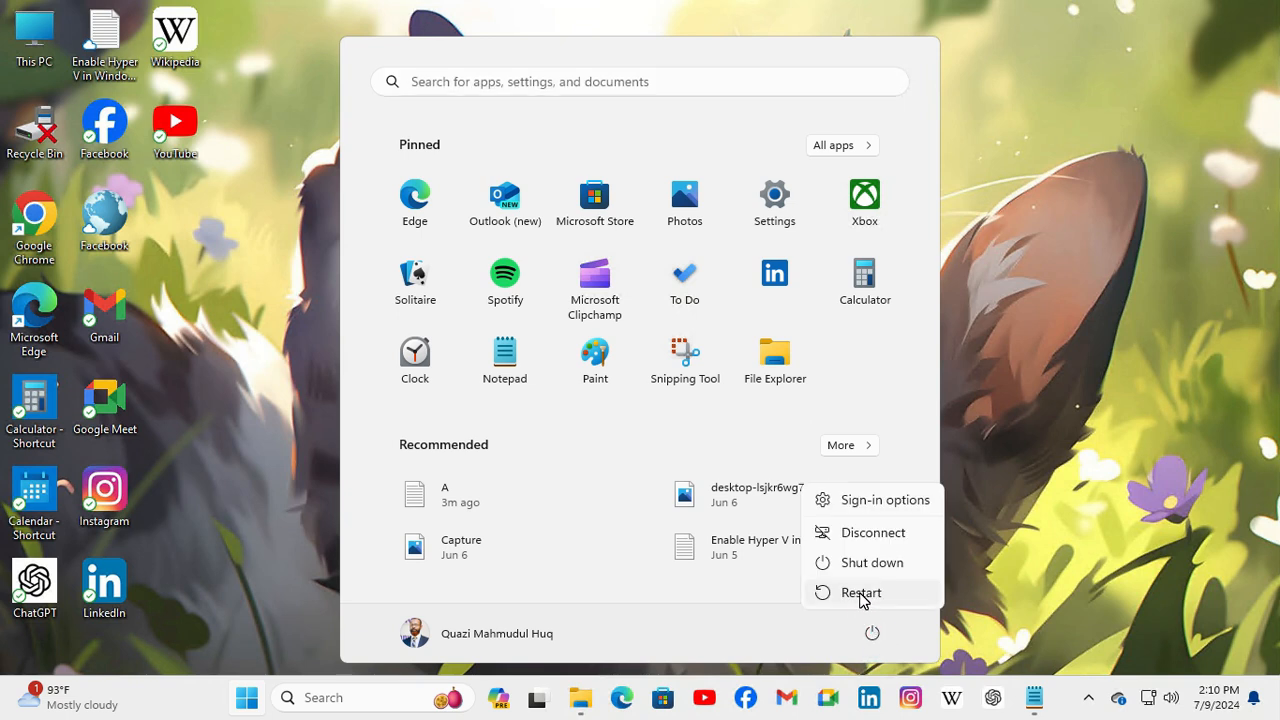
left_click(860, 592)
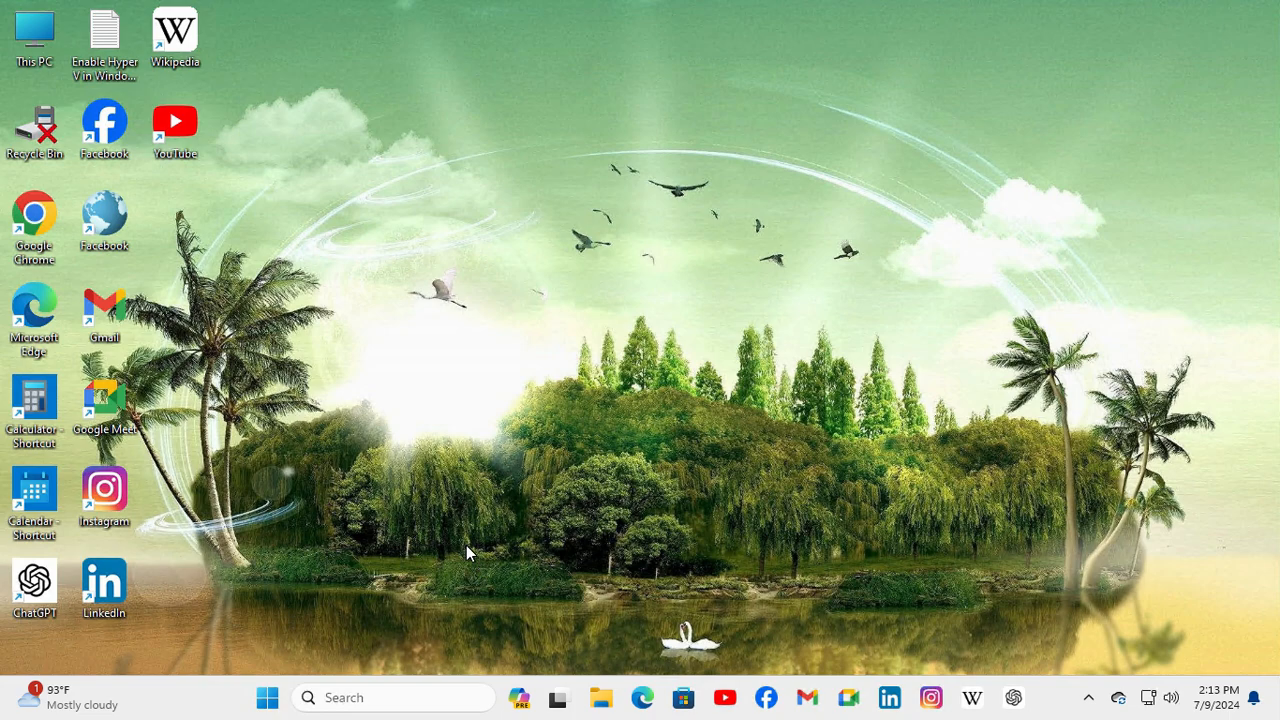
mouse_move(390, 592)
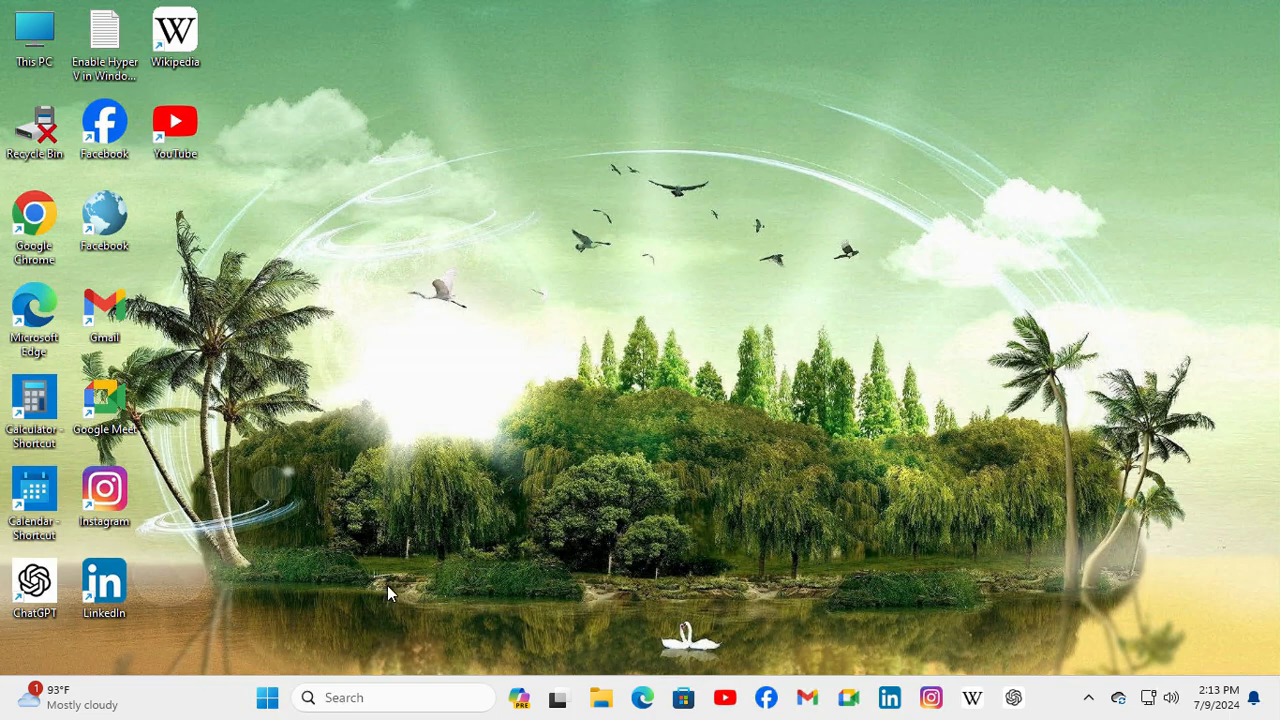
mouse_move(340, 608)
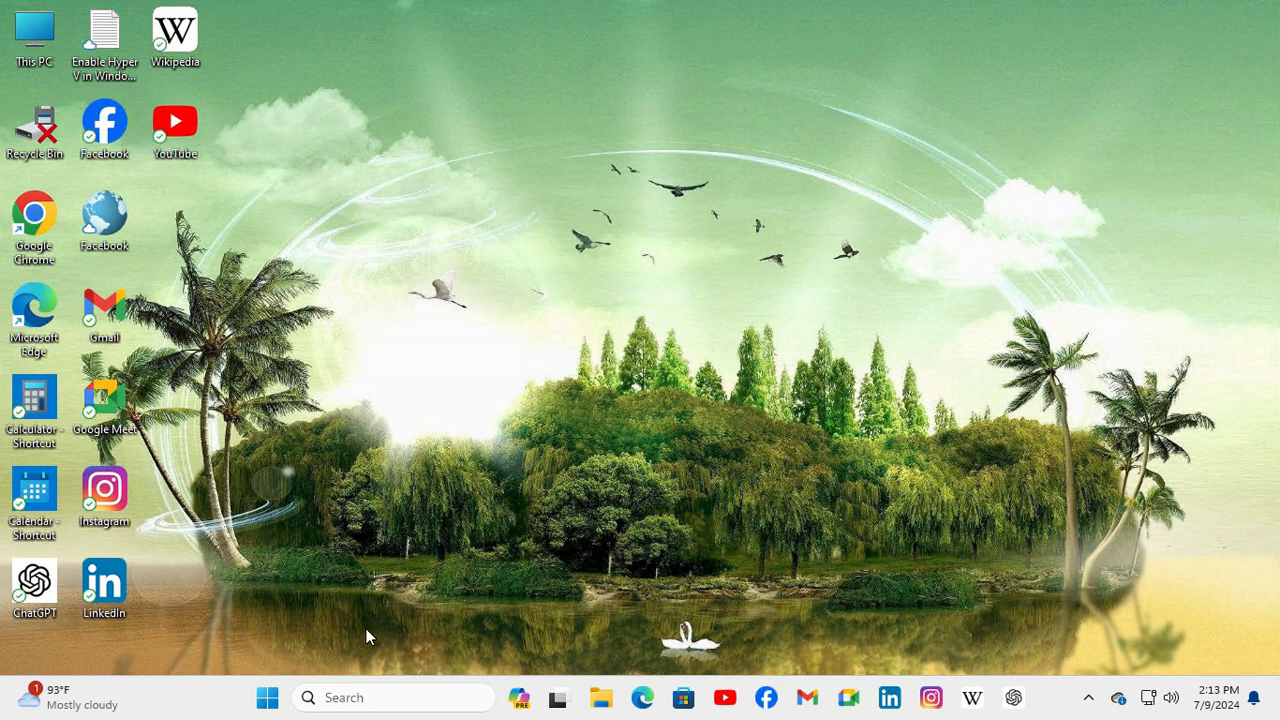
Reopen the taskbar search panel to verify no trending searches appear
left_click(344, 696)
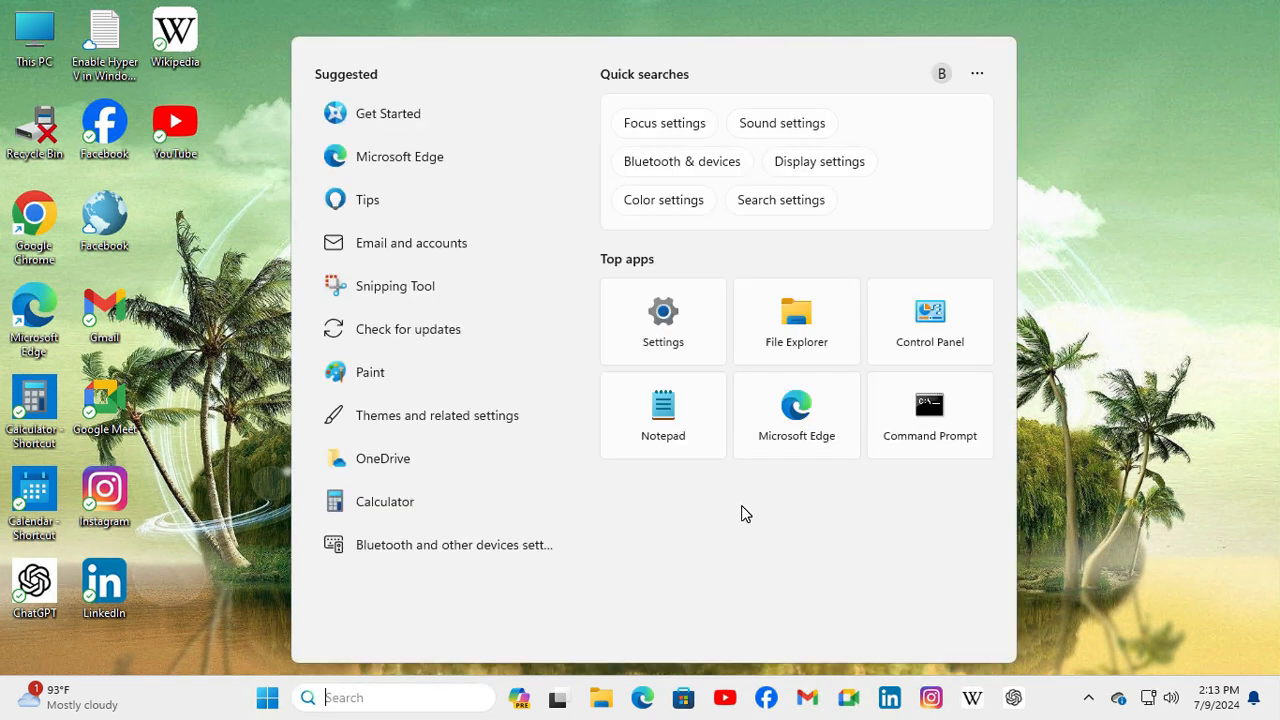
mouse_move(838, 668)
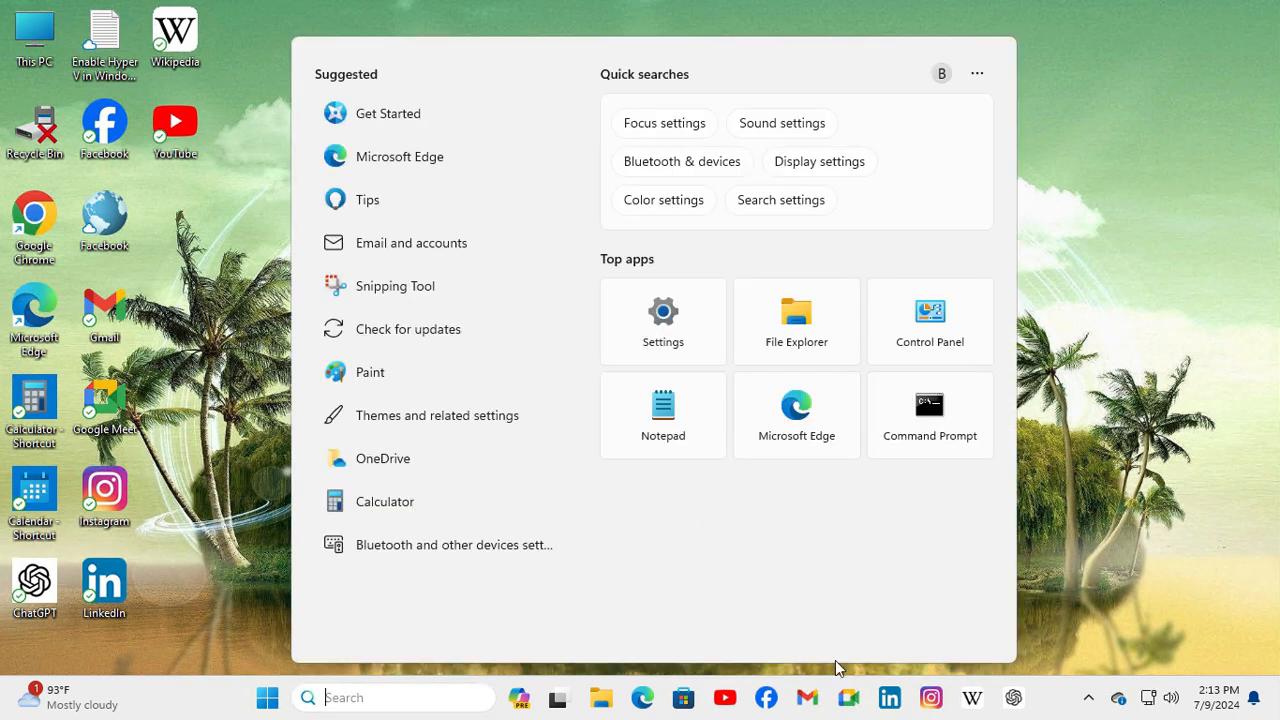